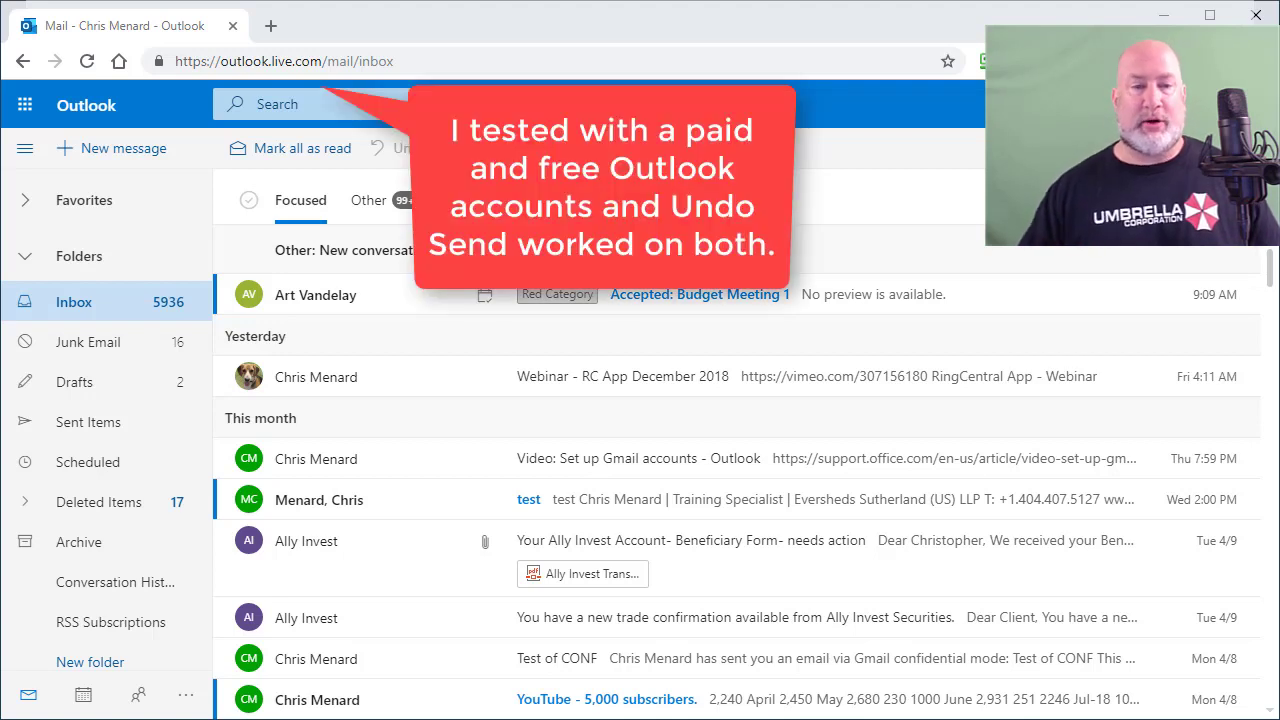
pyautogui.moveTo(135, 158)
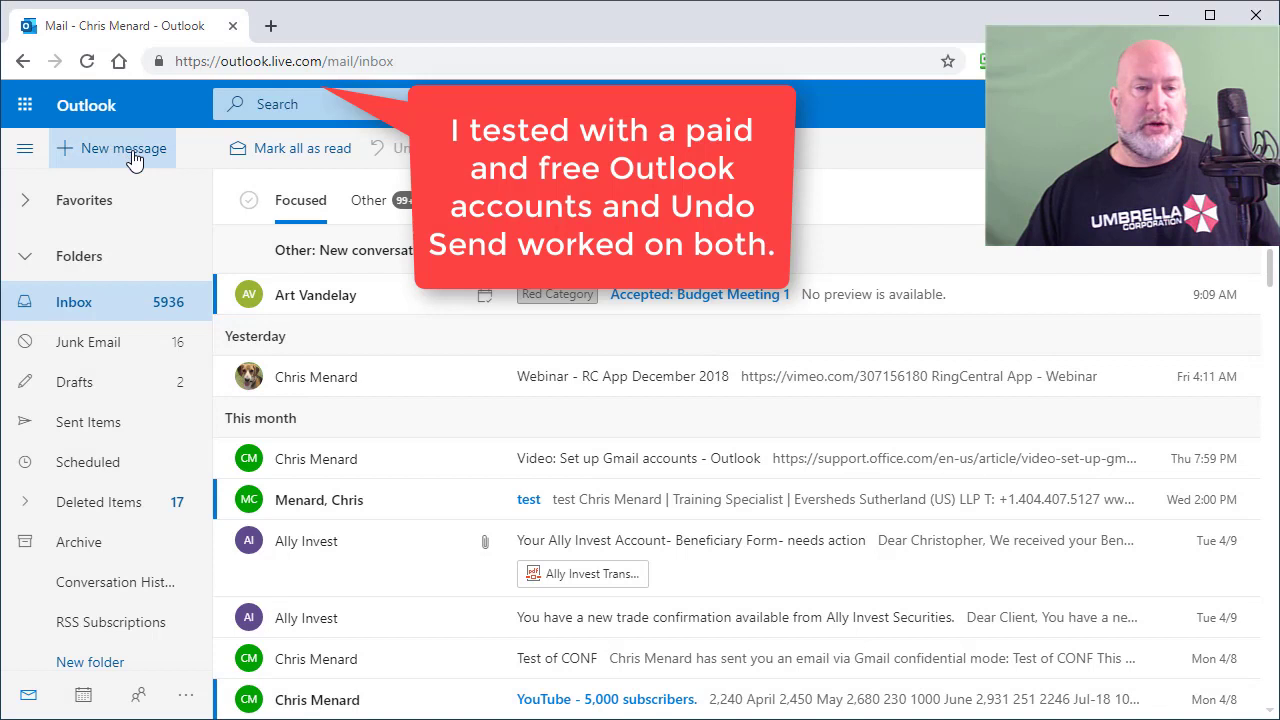
# Start a new message with subject 'Budget' and body text 'Here you go.'.
pyautogui.click(111, 148)
pyautogui.write('Christopher Menard')
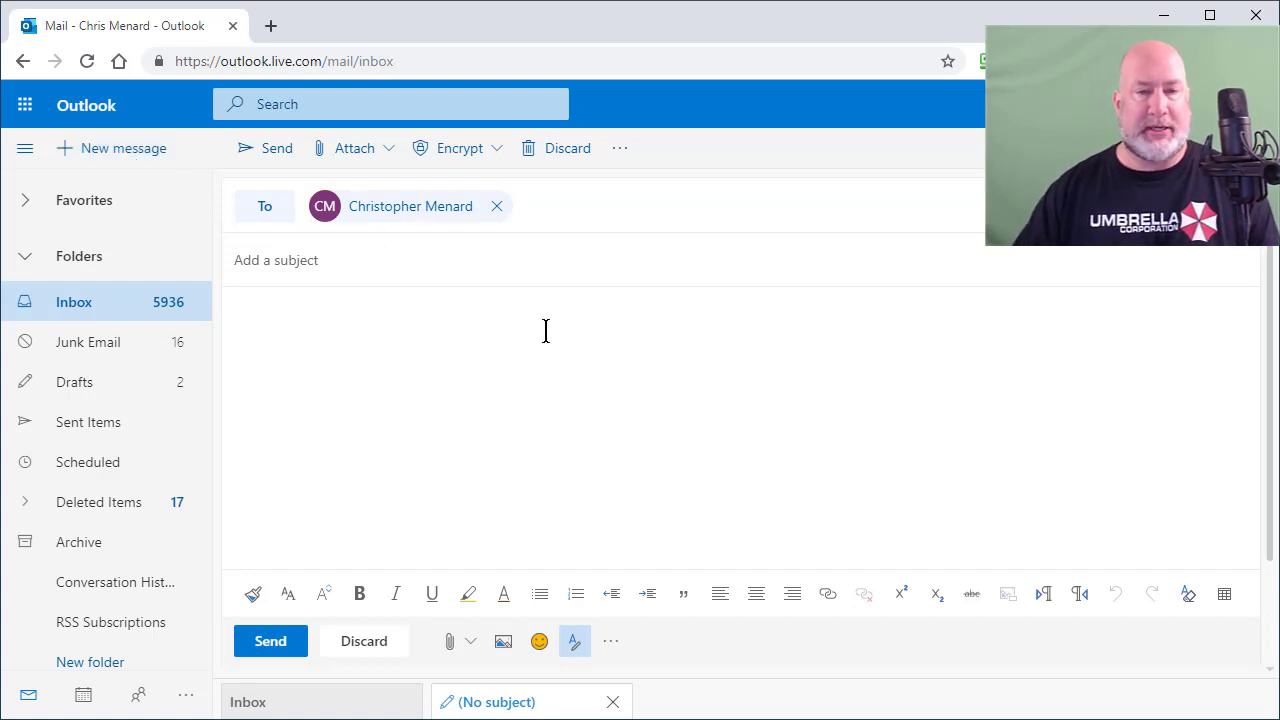
pyautogui.click(275, 260)
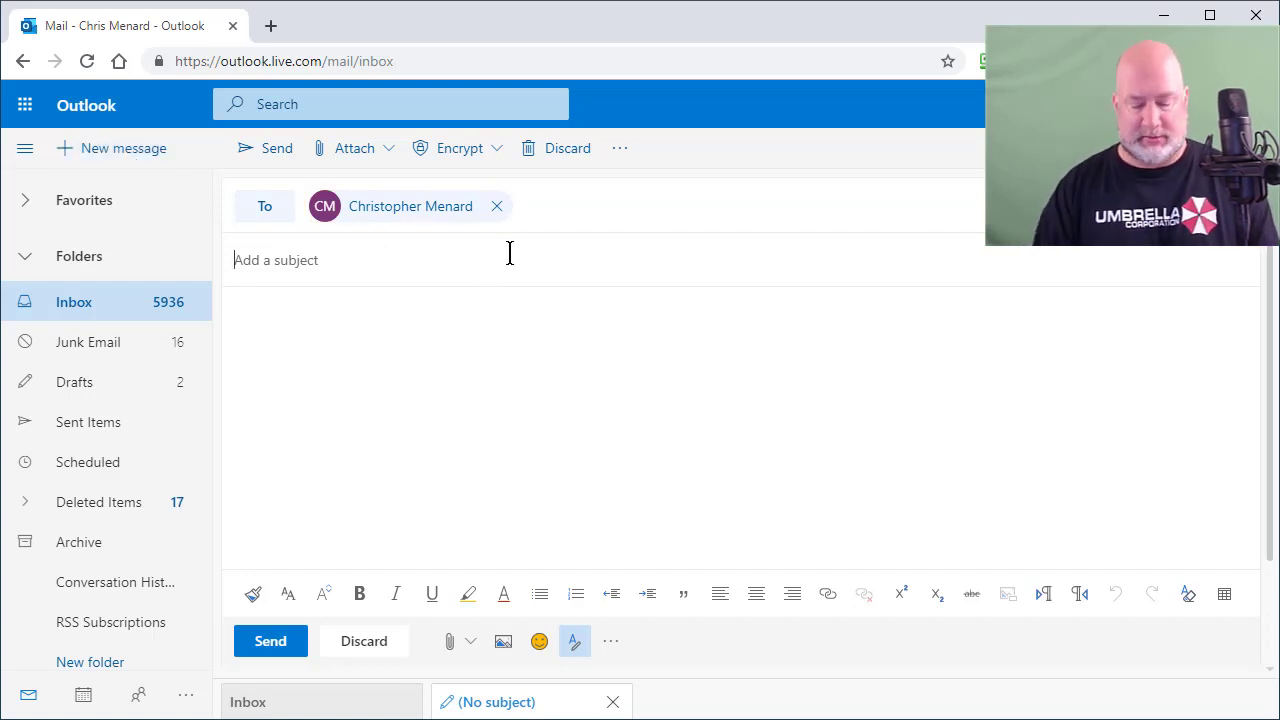
pyautogui.write('Budget')
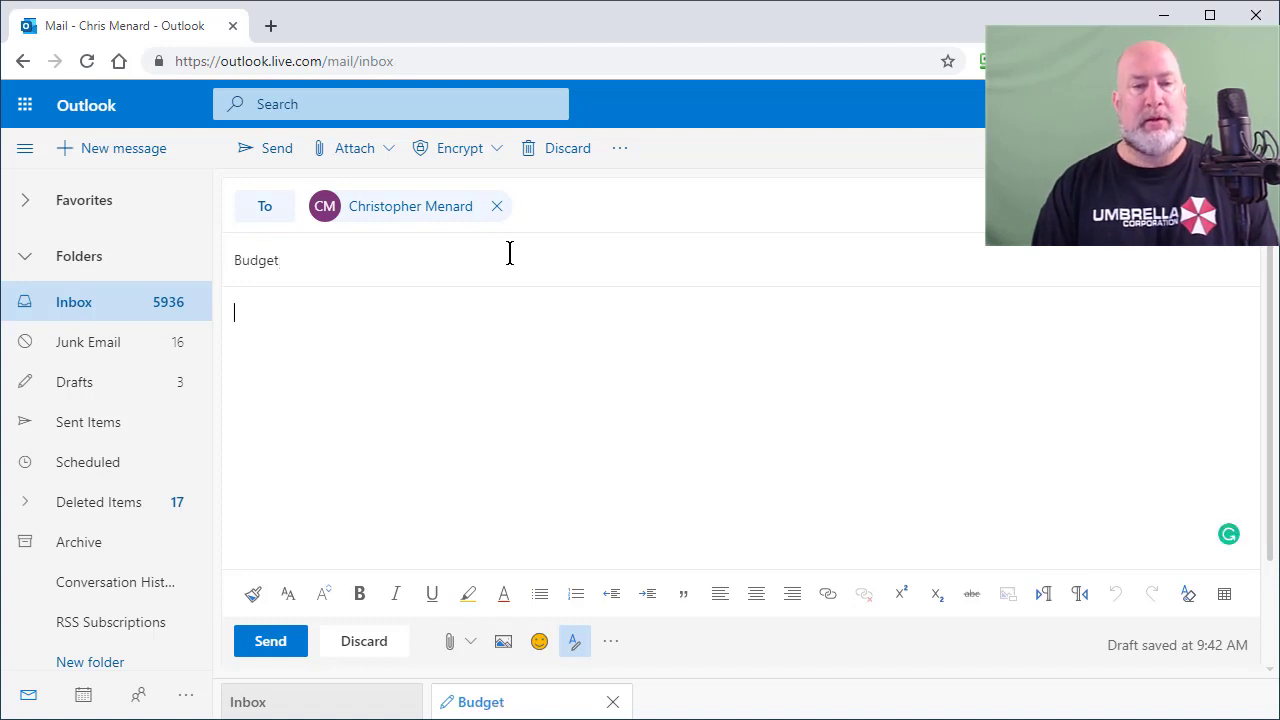
pyautogui.write('Here you')
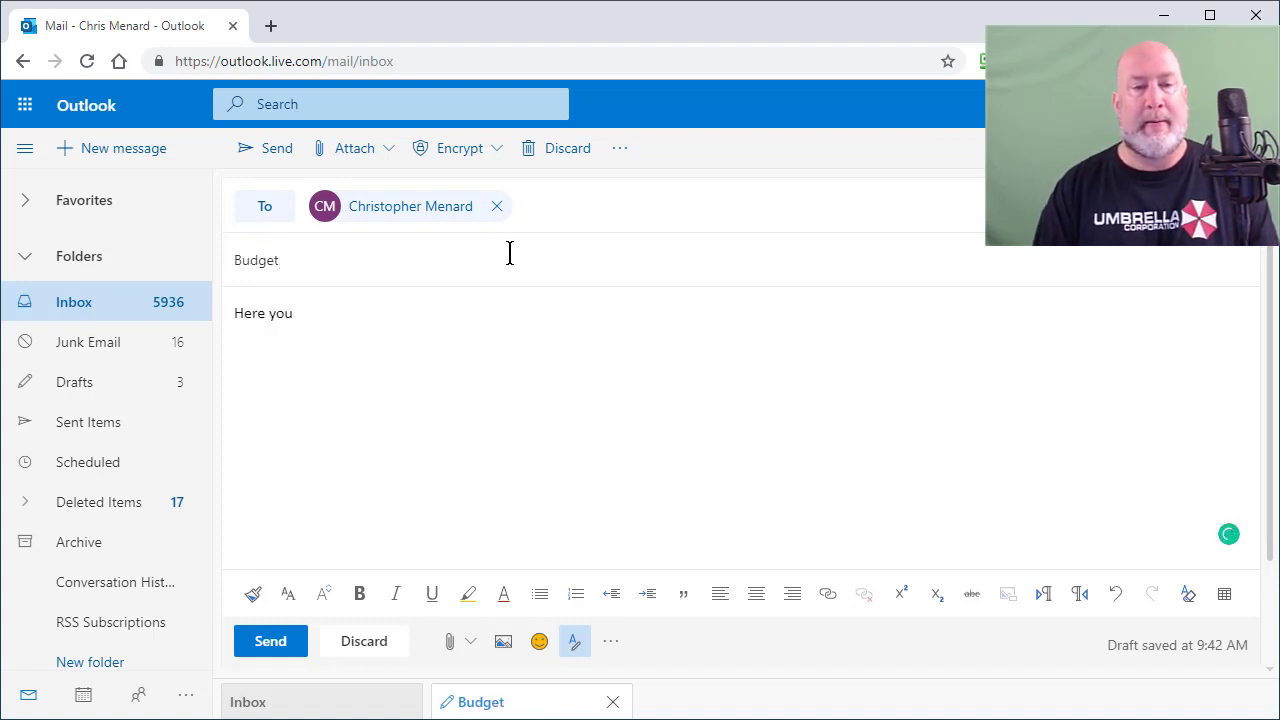
pyautogui.write('go.')
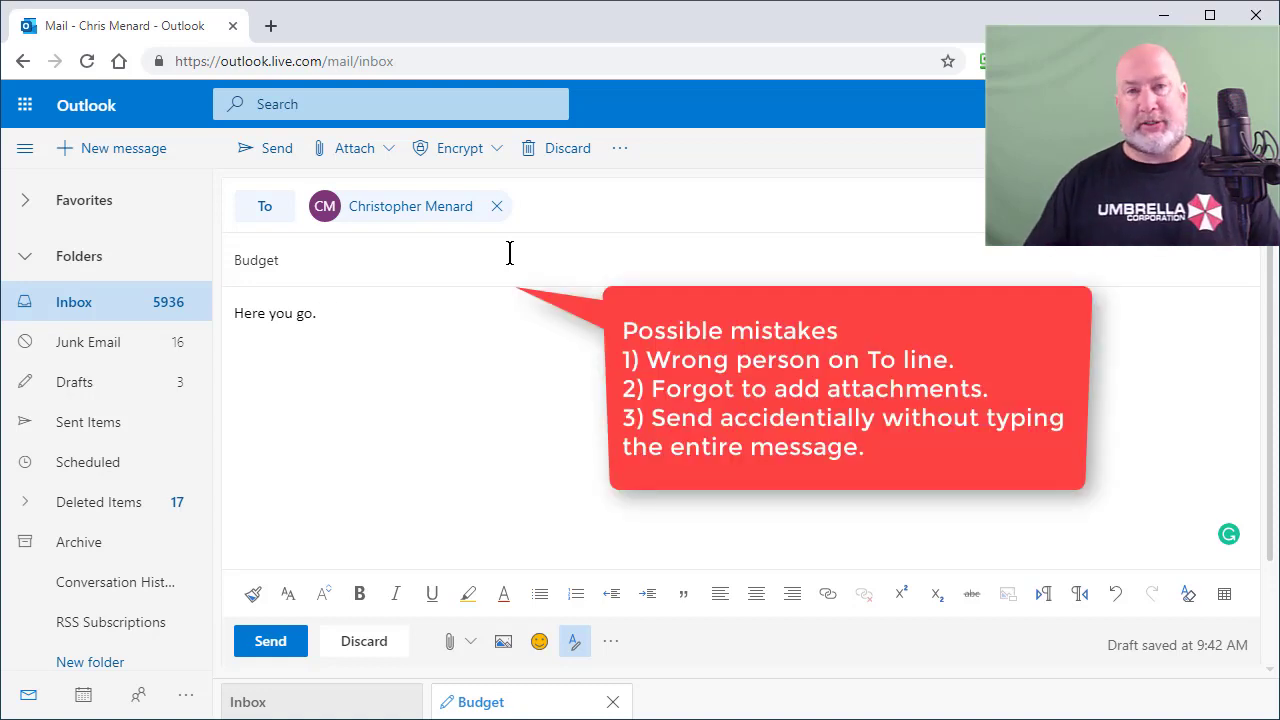
pyautogui.moveTo(258, 648)
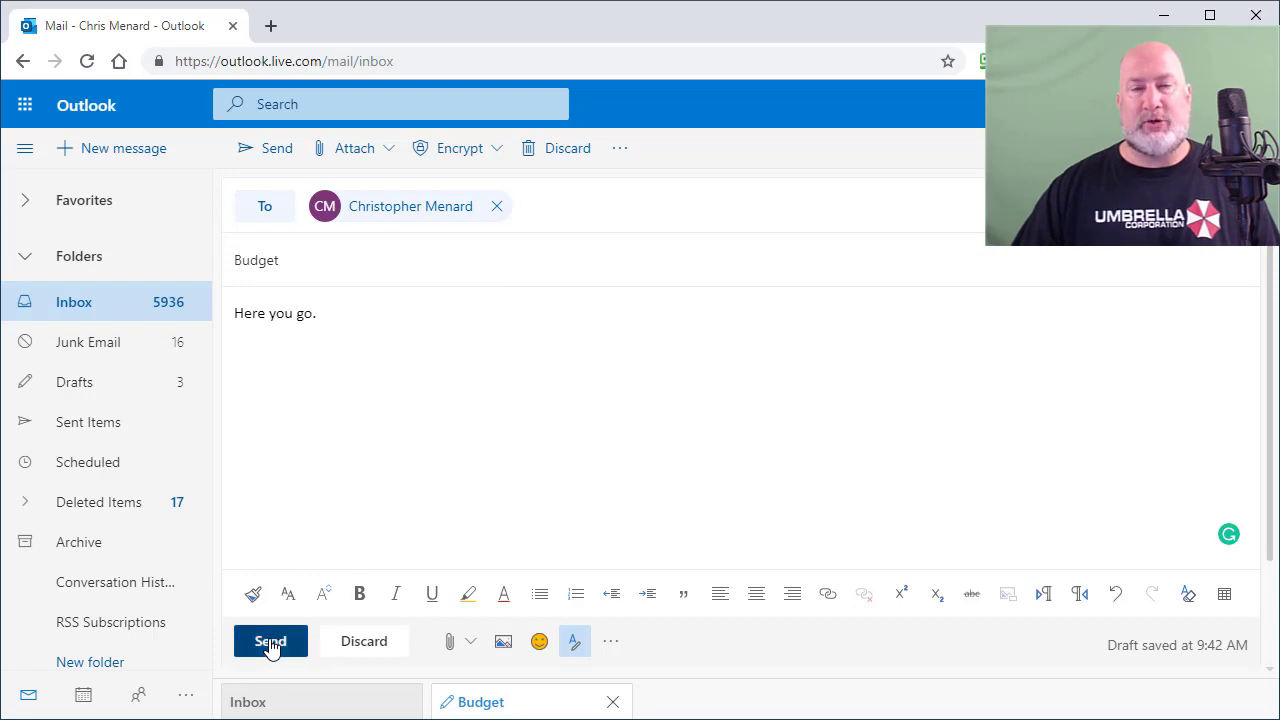
pyautogui.click(270, 641)
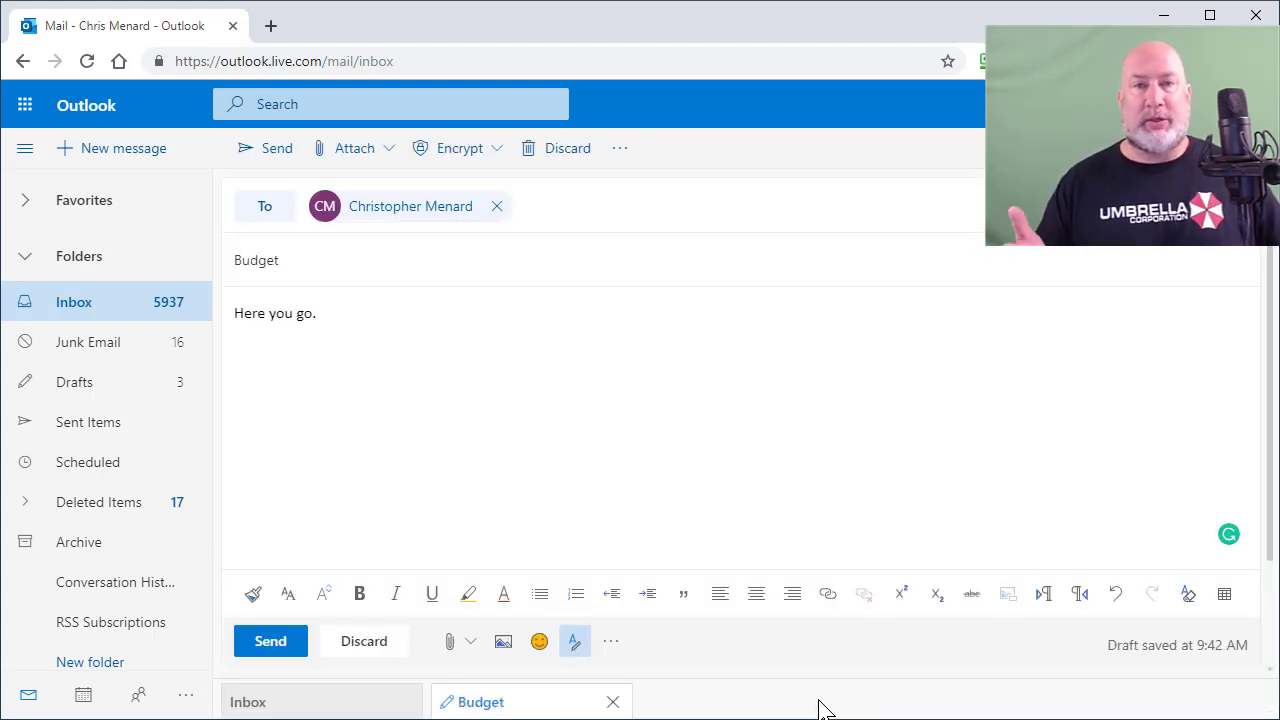
pyautogui.moveTo(535, 240)
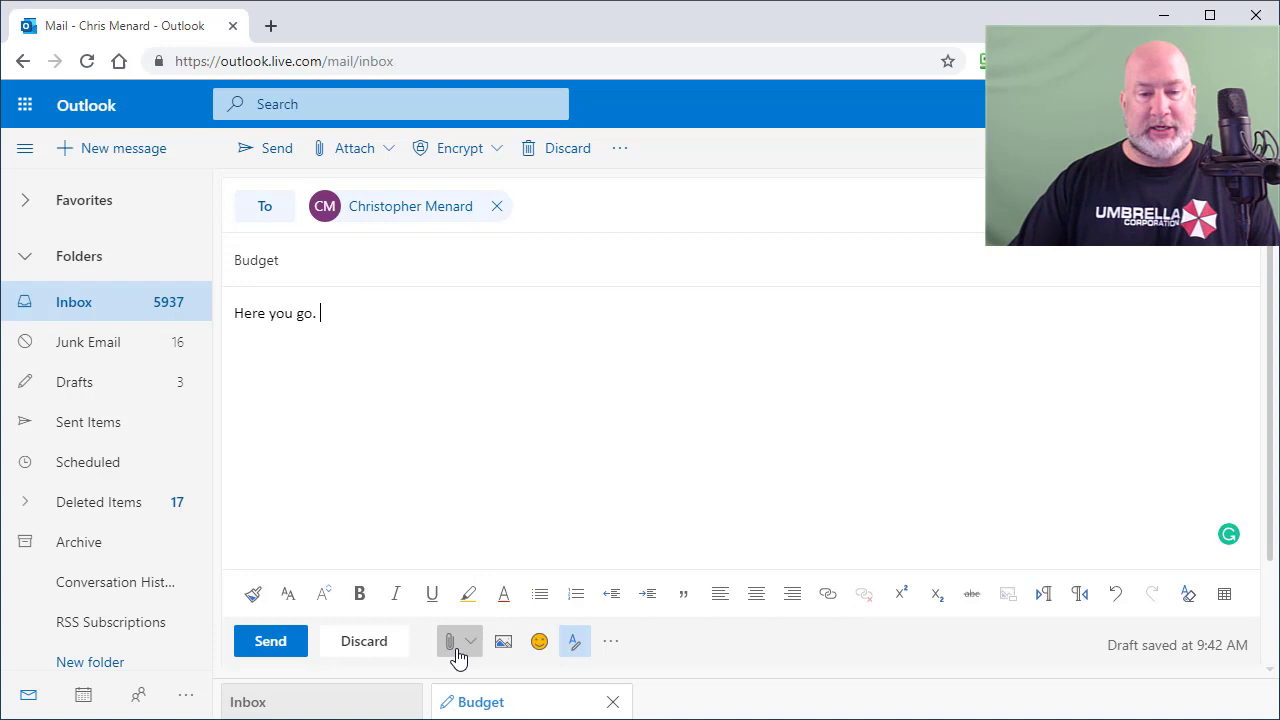
pyautogui.click(451, 641)
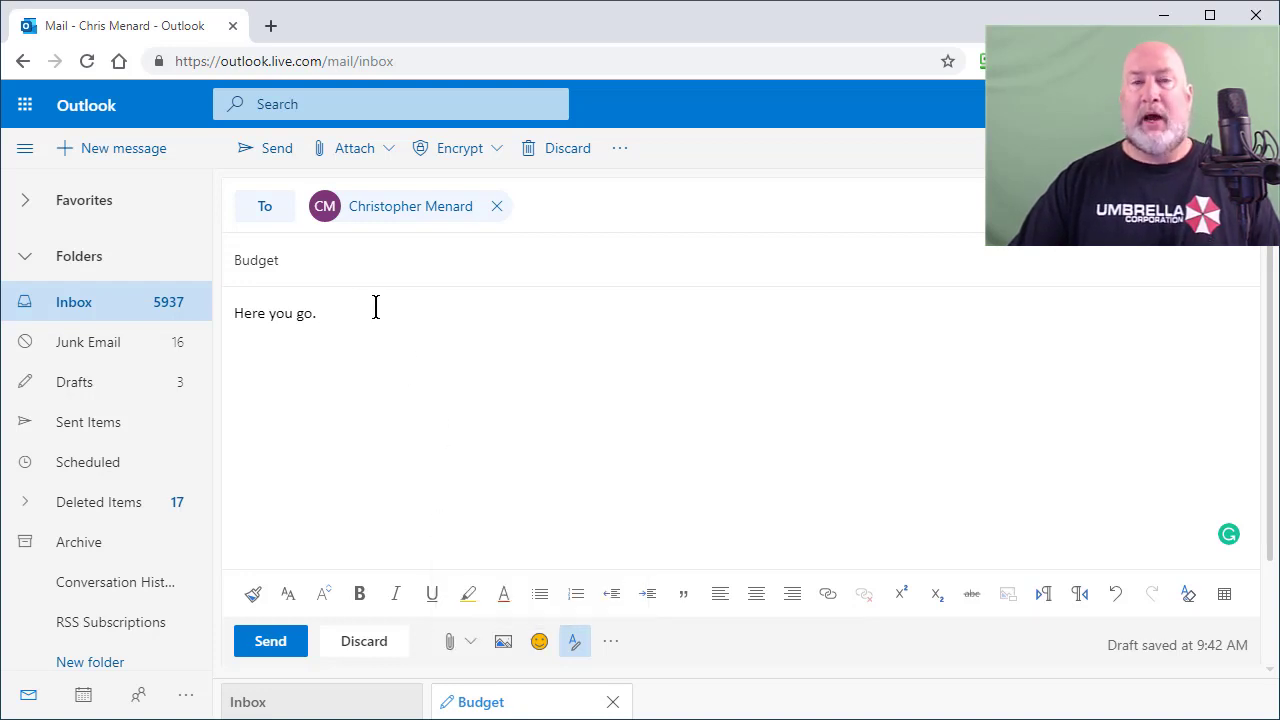
pyautogui.moveTo(434, 314)
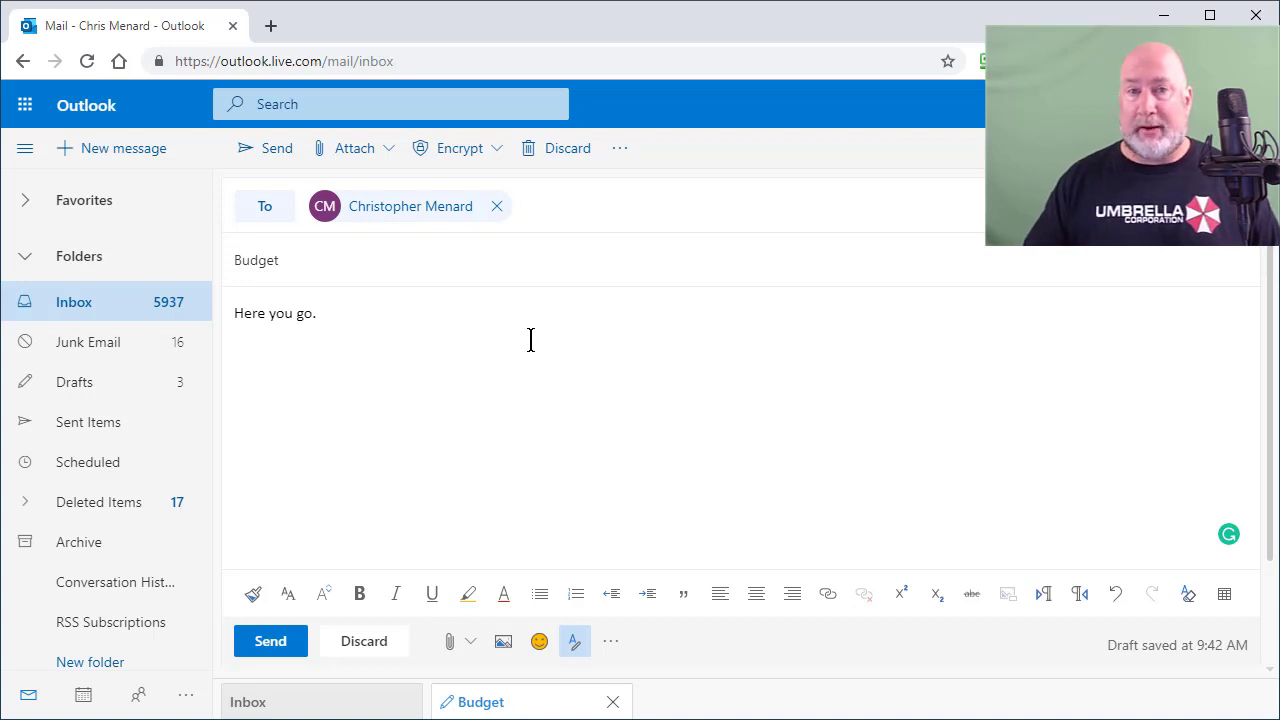
pyautogui.moveTo(497, 367)
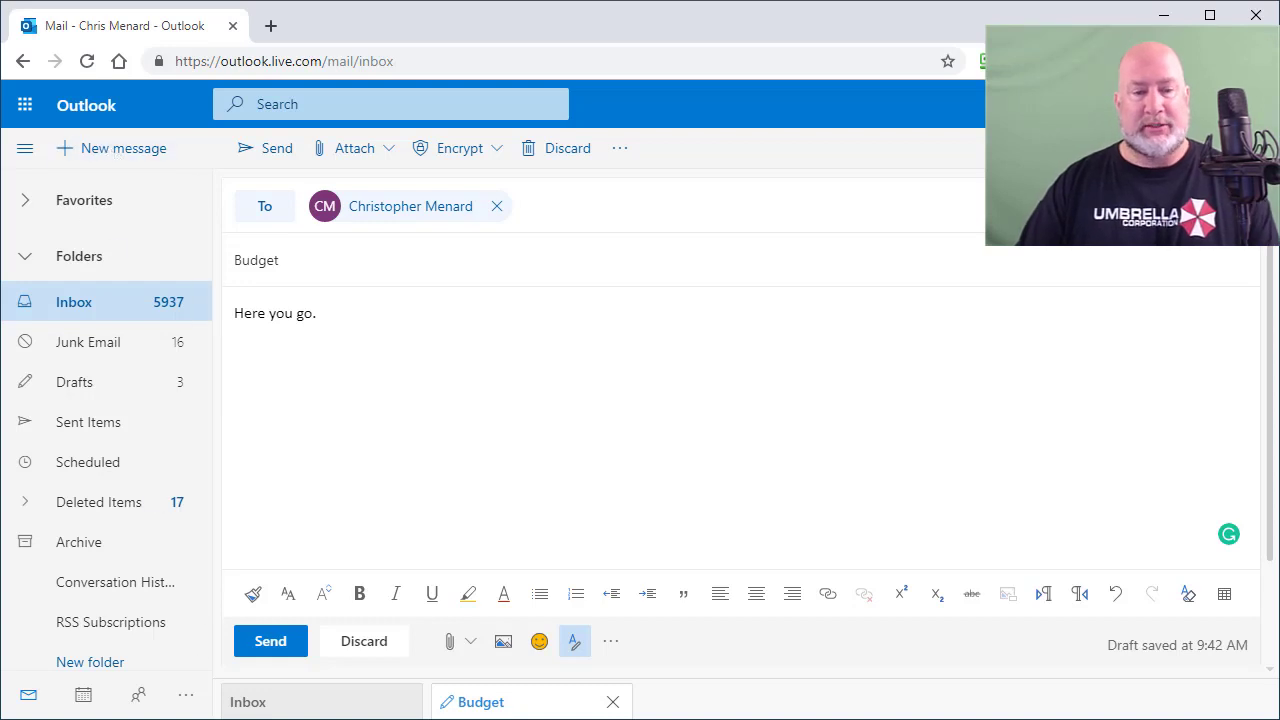
pyautogui.click(270, 641)
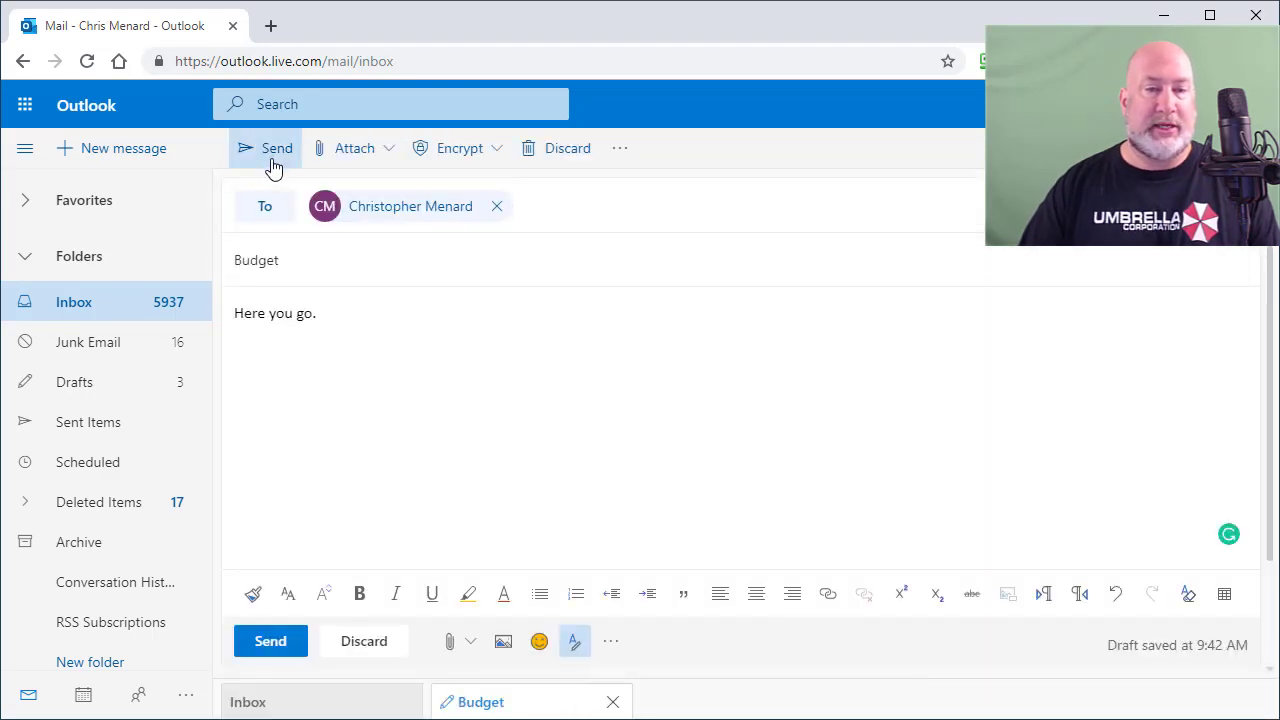
# Send the Budget email from the compose toolbar.
pyautogui.click(277, 148)
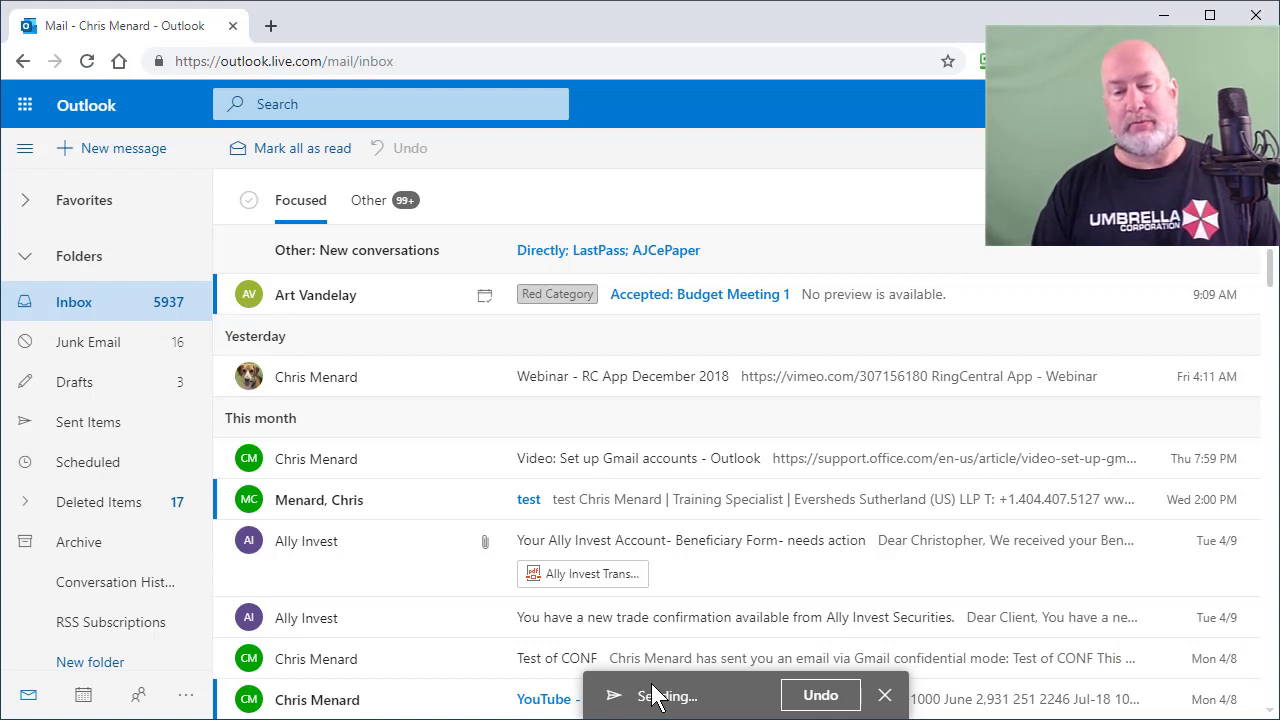
pyautogui.moveTo(70, 105)
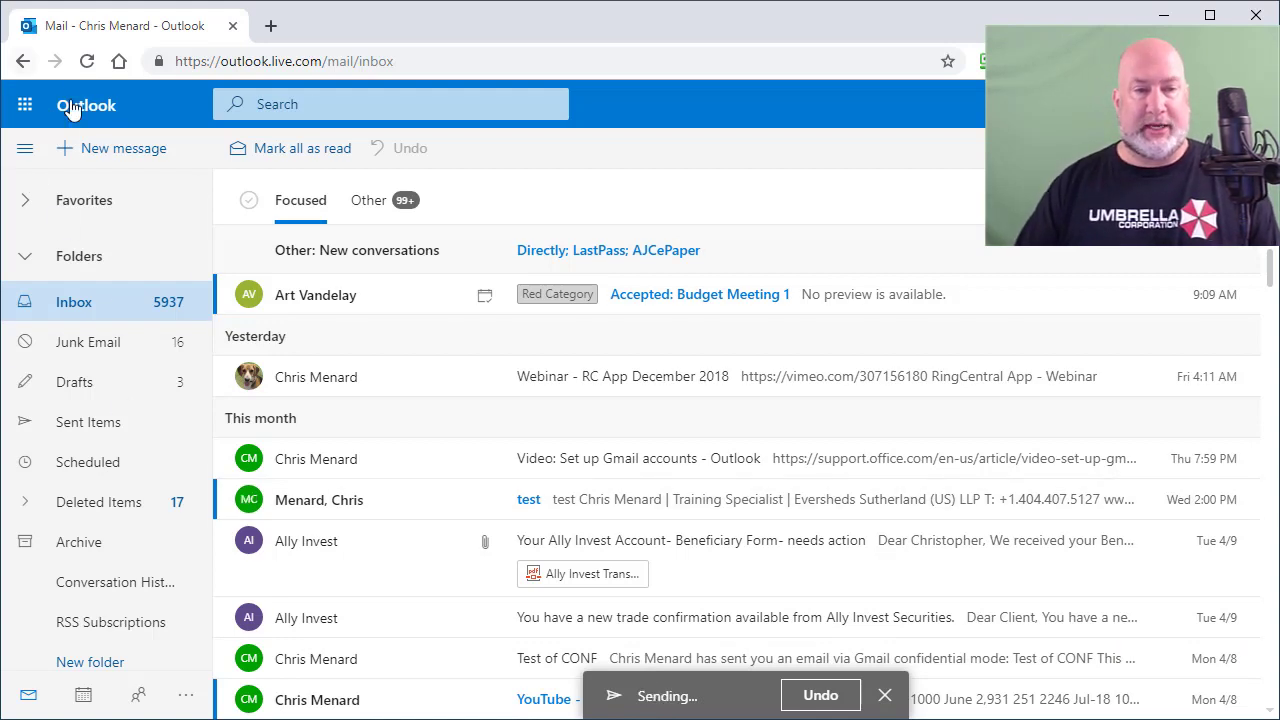
pyautogui.moveTo(115, 148)
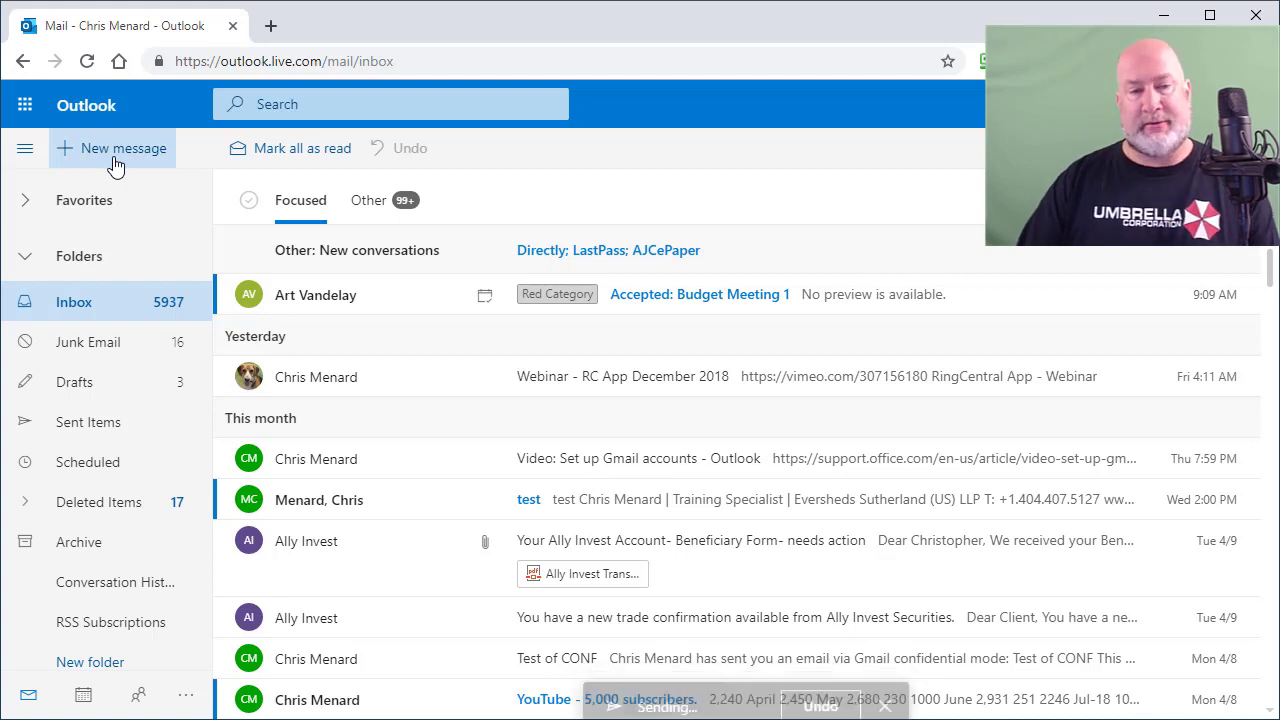
pyautogui.click(111, 148)
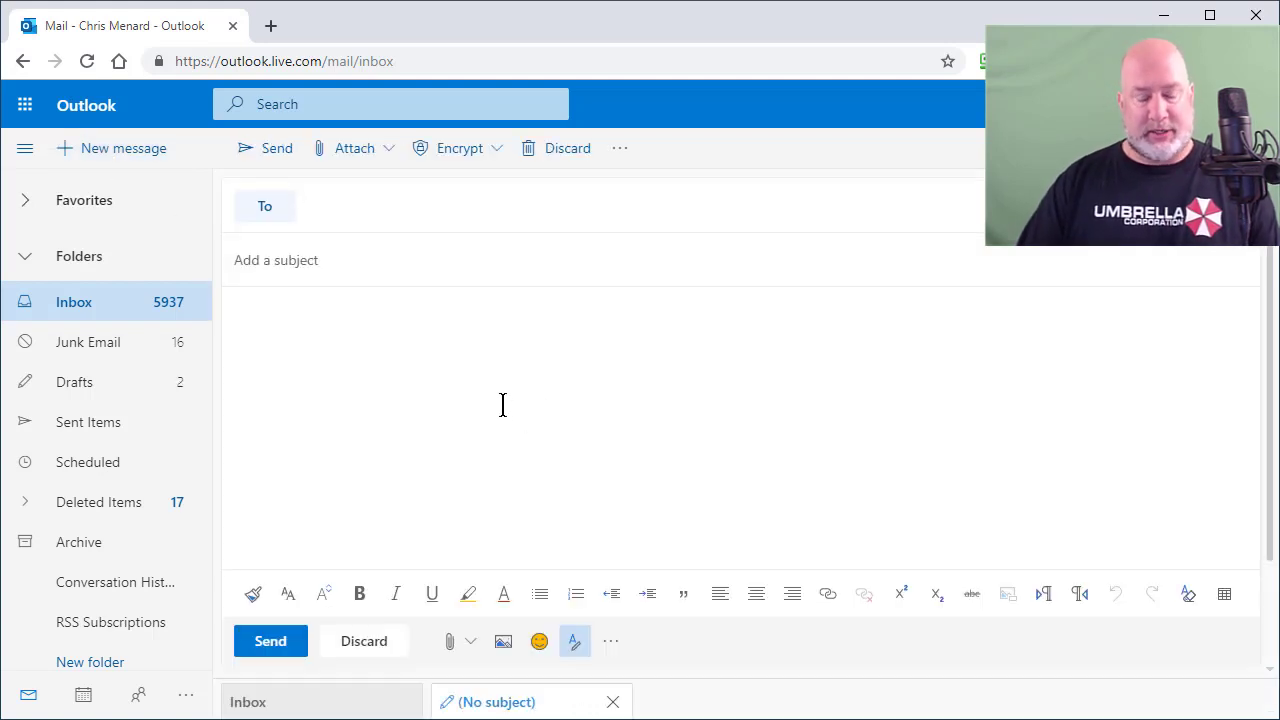
pyautogui.write('chris')
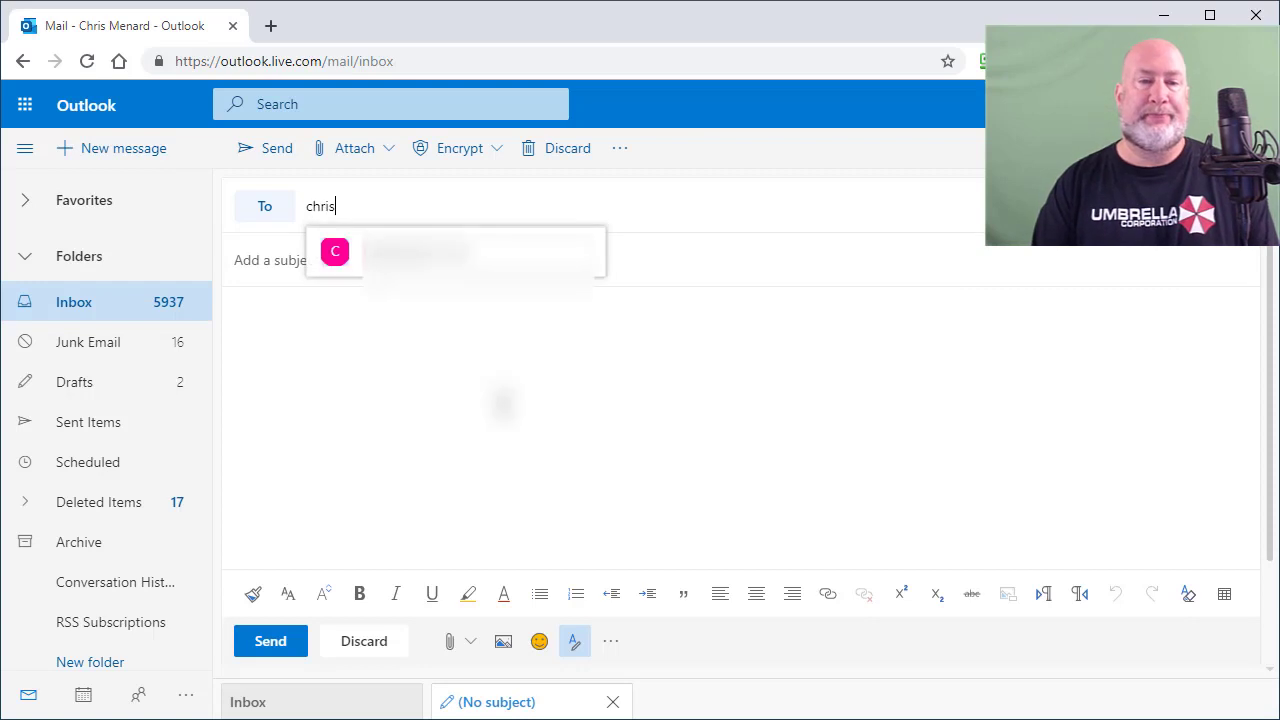
pyautogui.write('t')
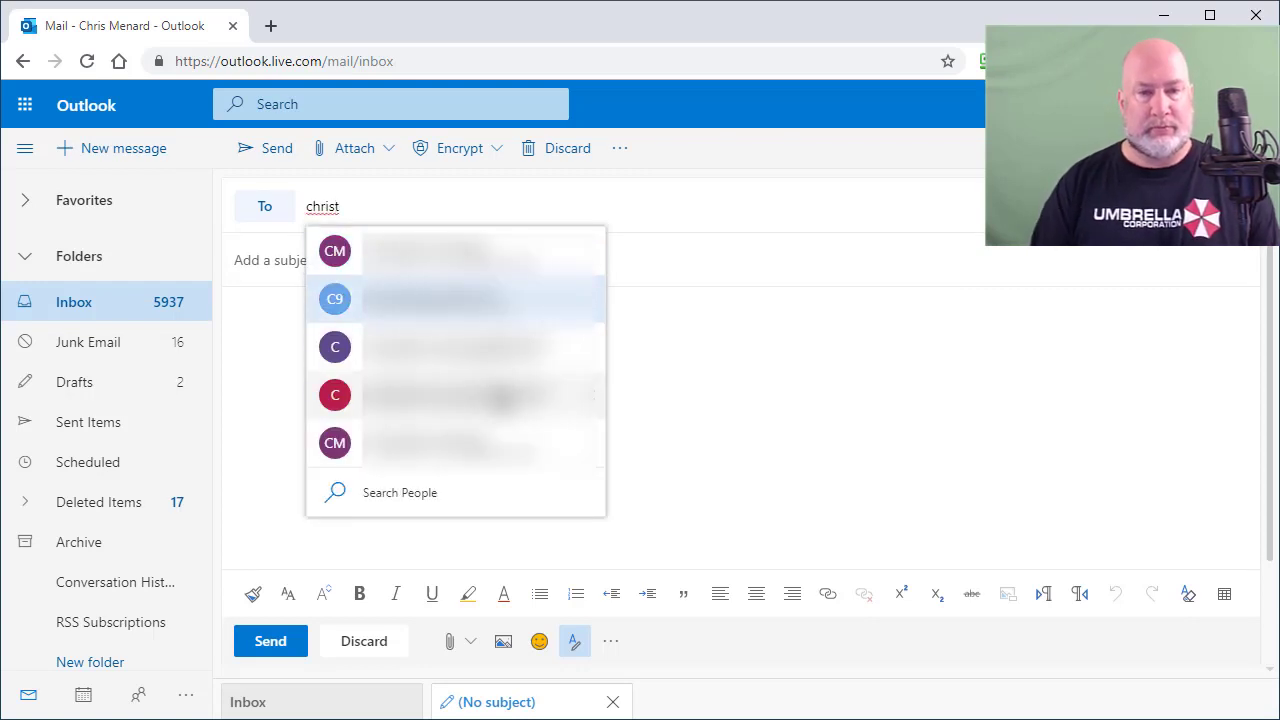
pyautogui.click(455, 251)
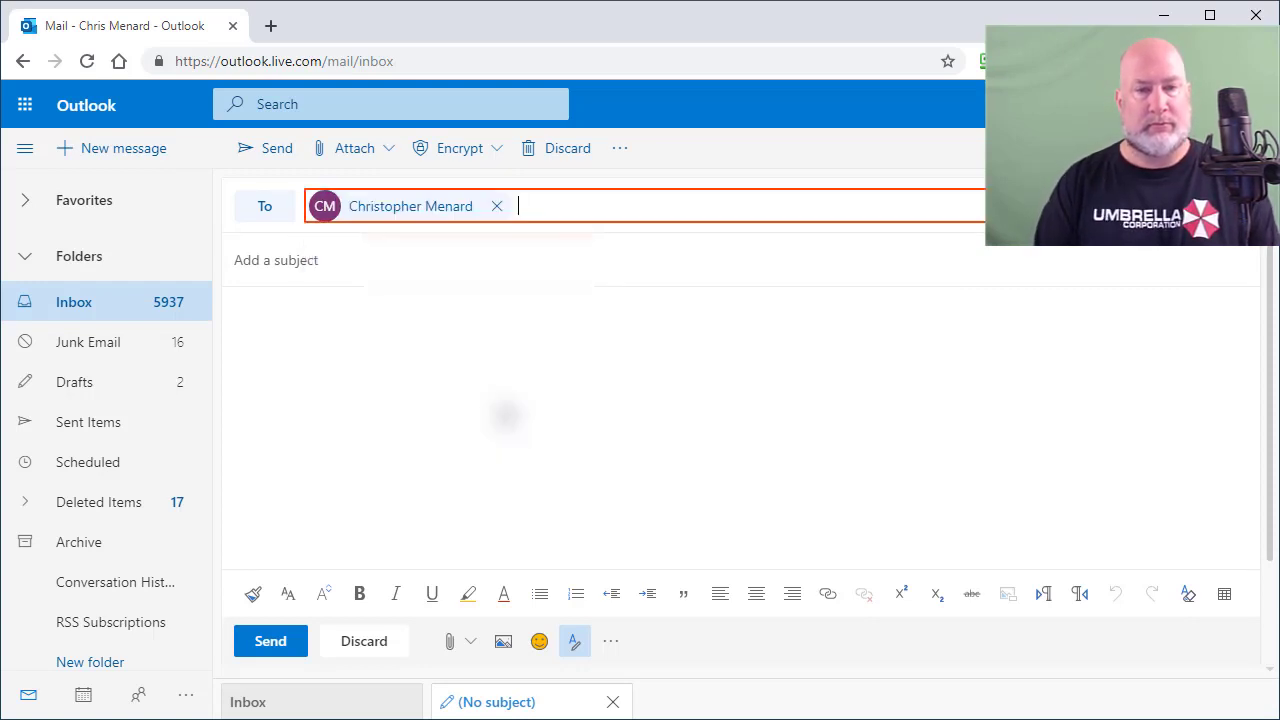
pyautogui.click(502, 404)
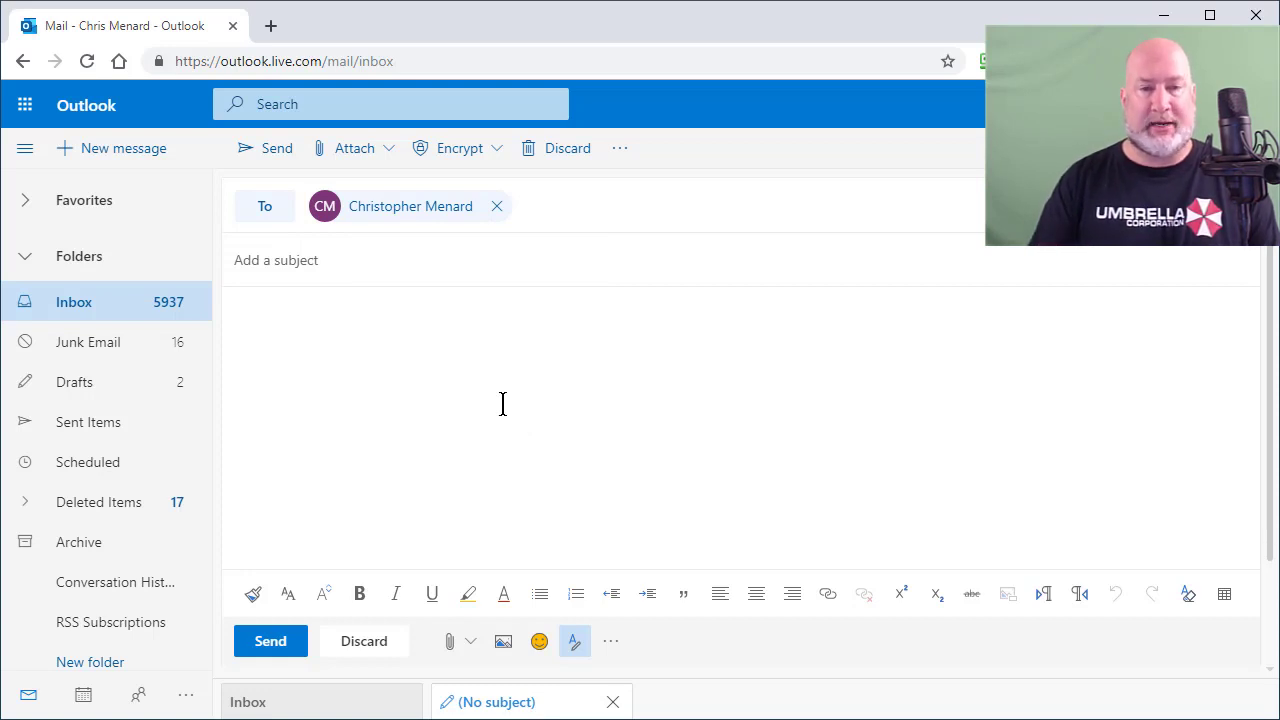
# Enter the subject 'Test 4' and the body text 'here you go.'.
pyautogui.click(275, 260)
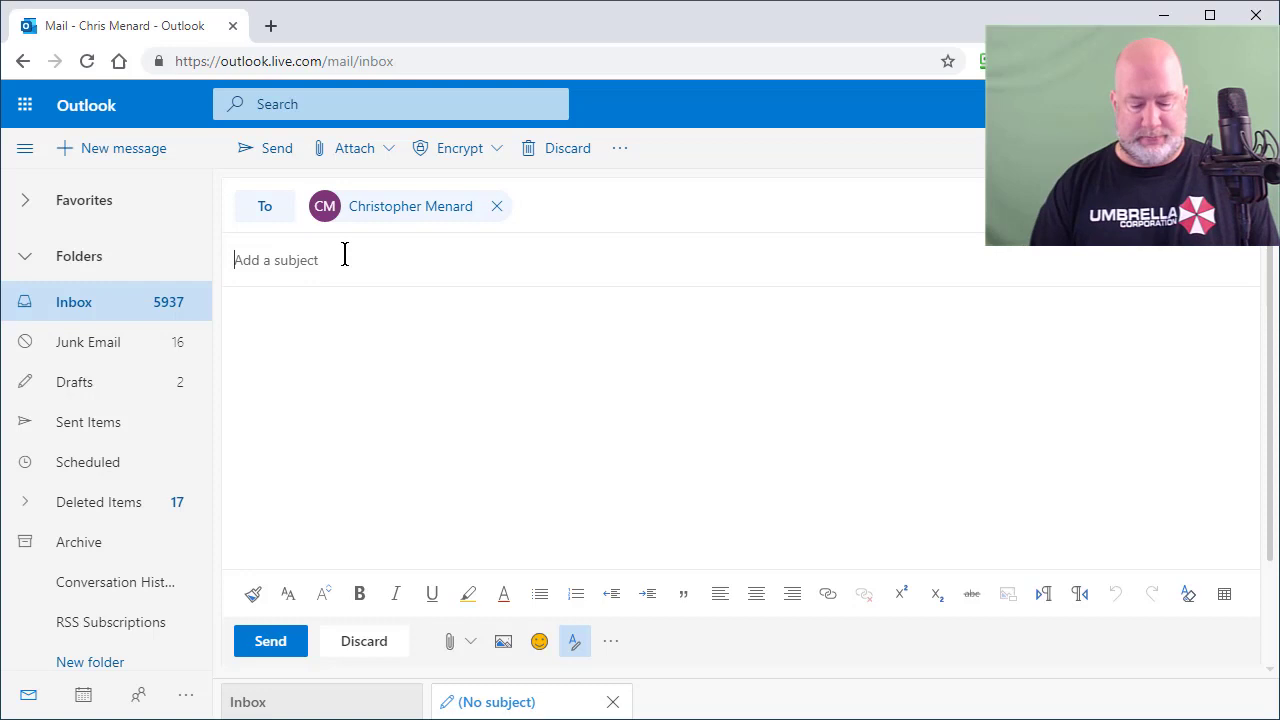
pyautogui.write('Te')
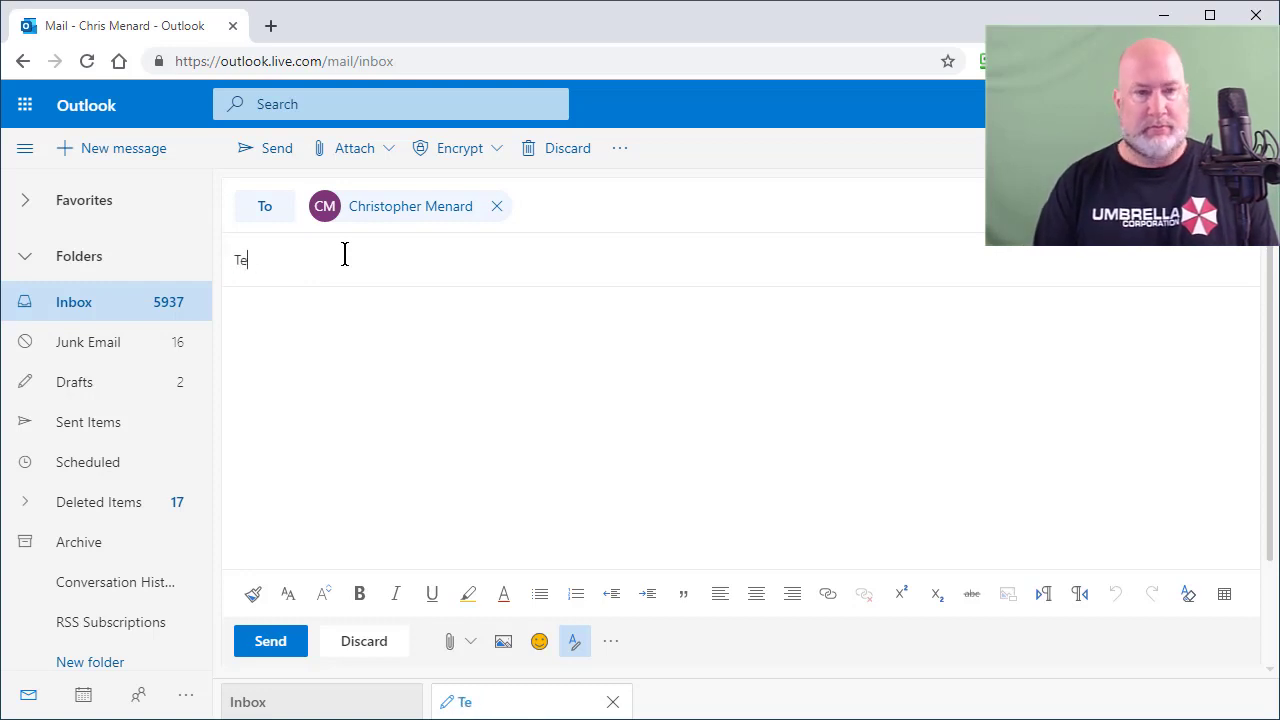
pyautogui.write('st 4')
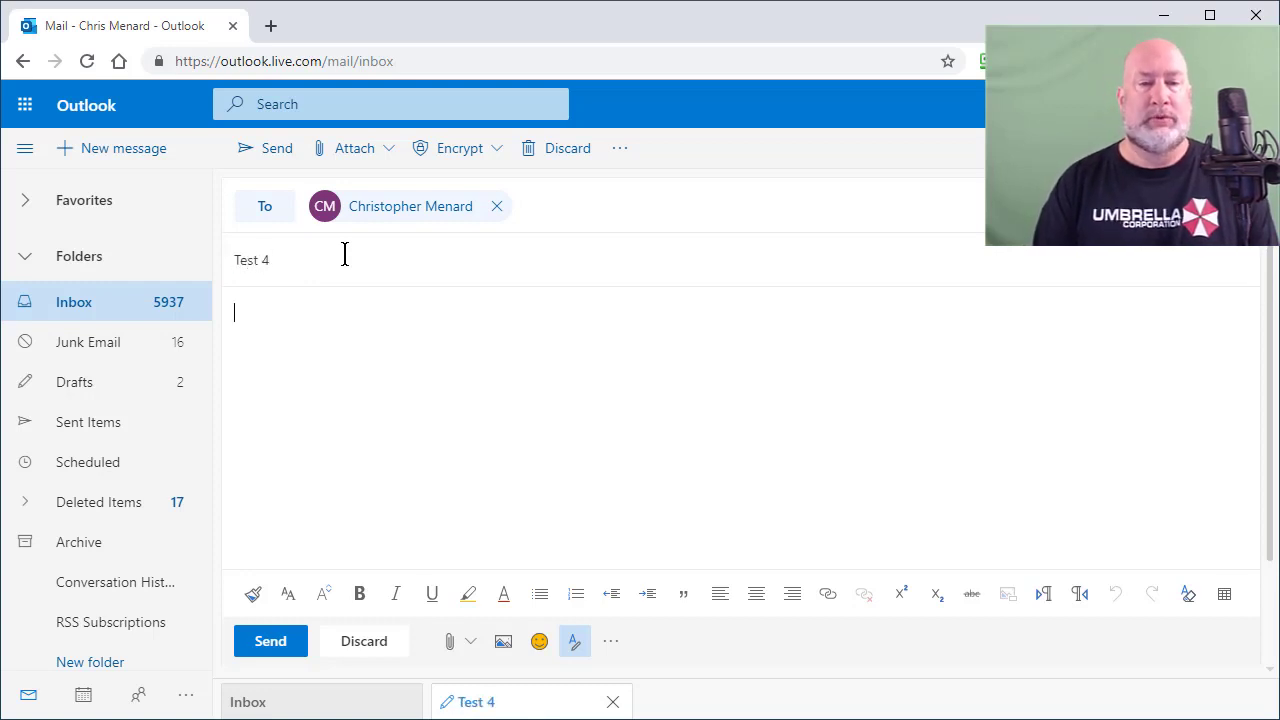
pyautogui.write('here you go.')
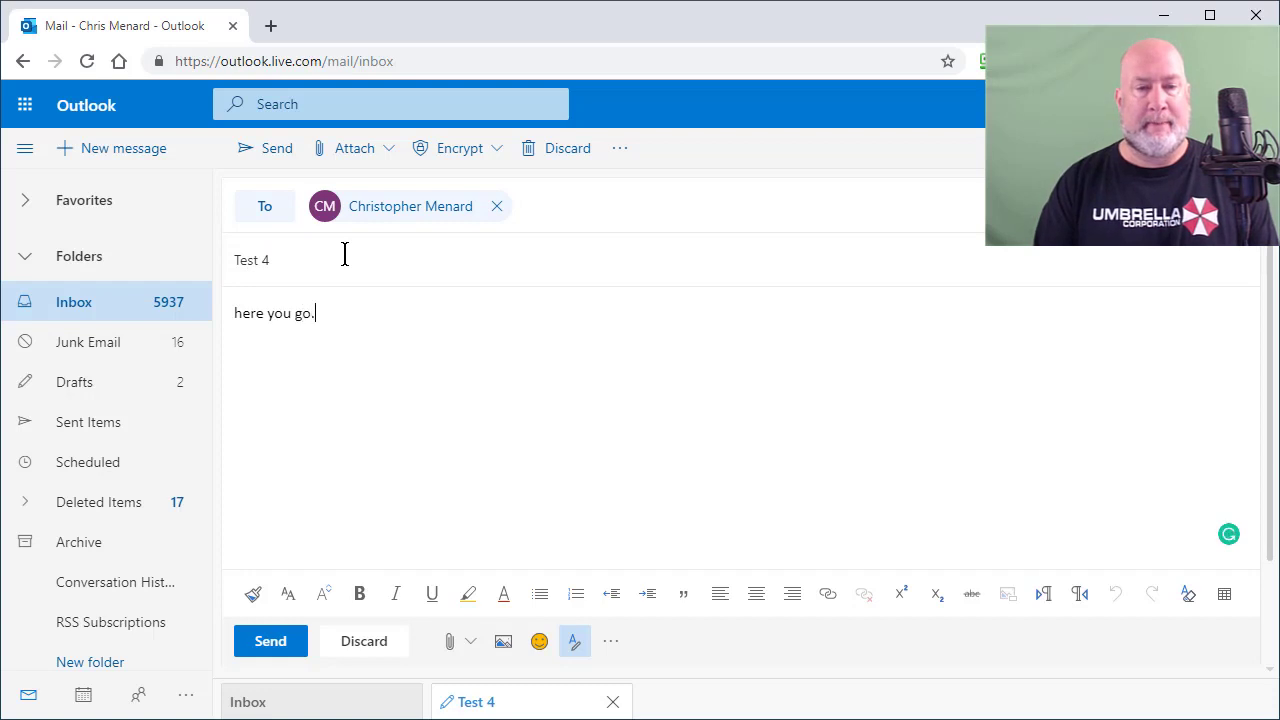
pyautogui.moveTo(325, 678)
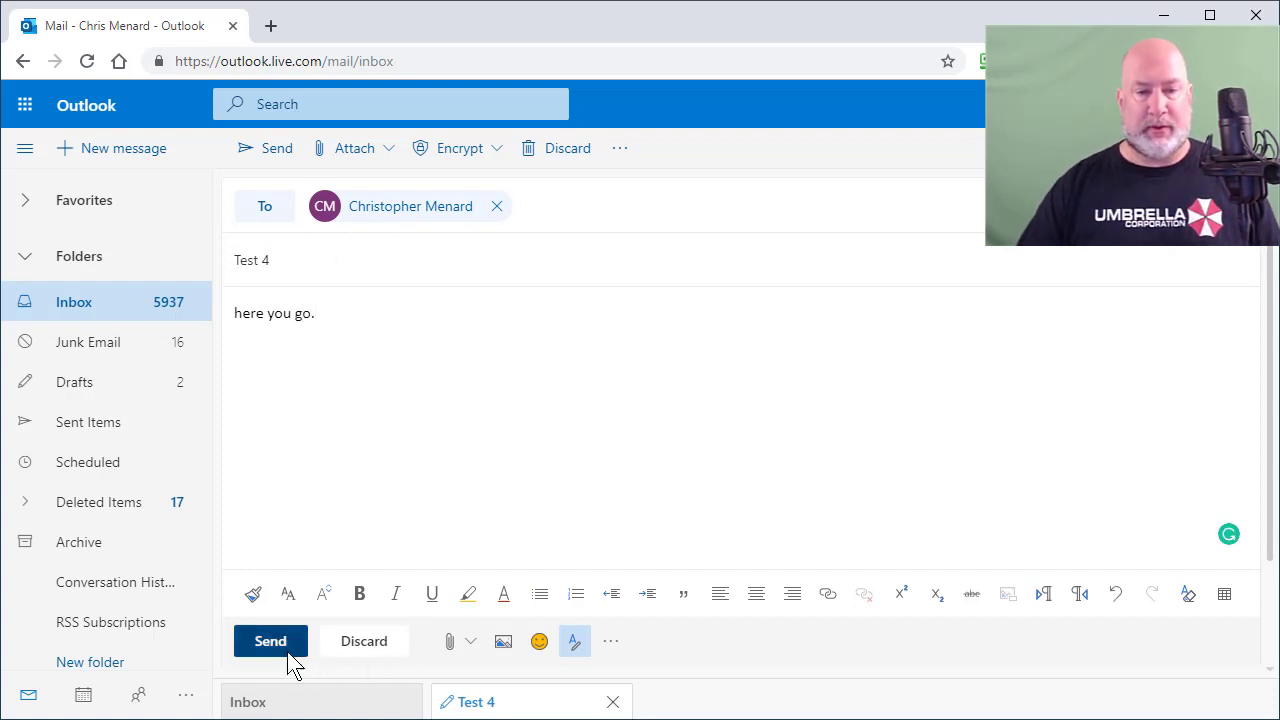
# Send the Test 4 email, start a blank message, then undo the send.
pyautogui.click(270, 641)
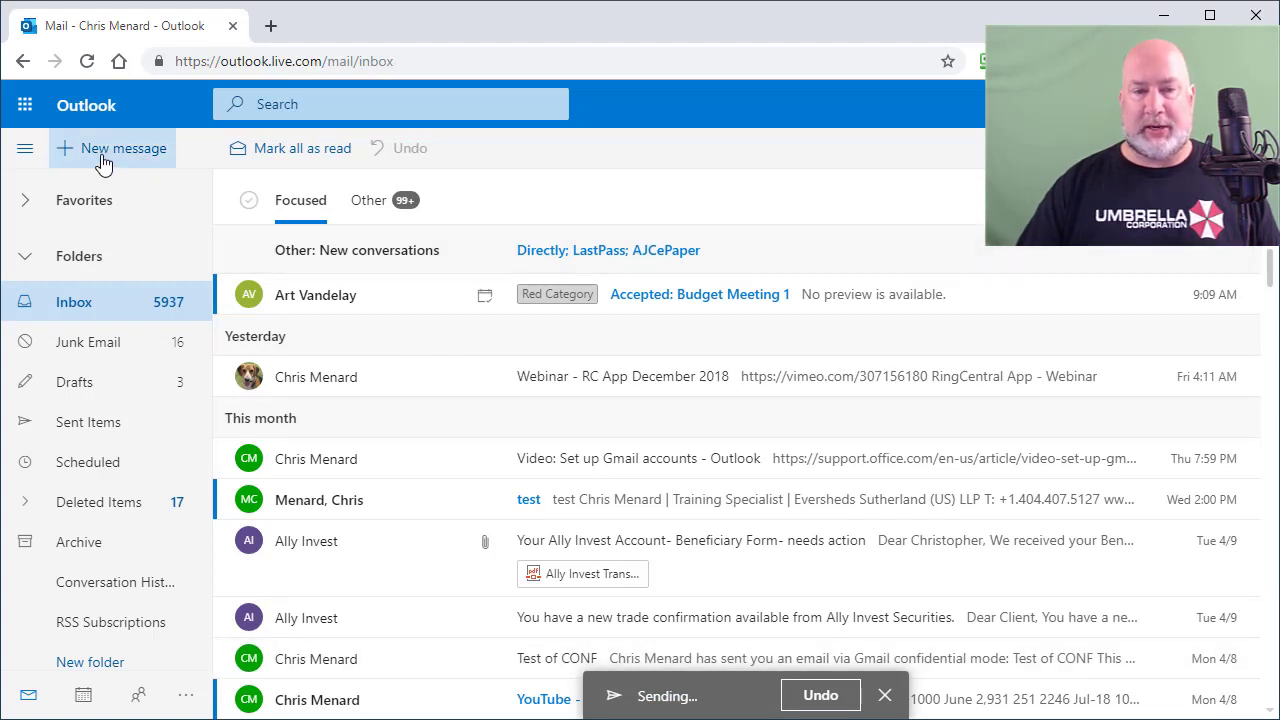
pyautogui.click(111, 148)
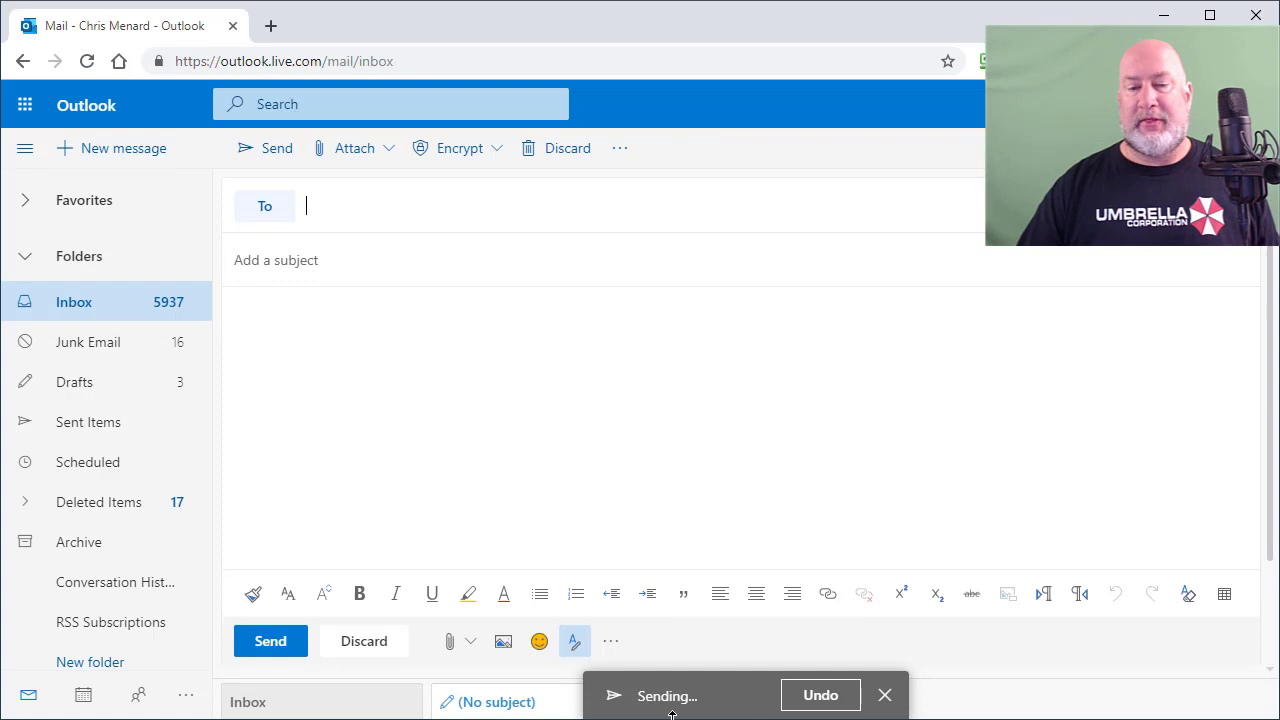
pyautogui.moveTo(820, 695)
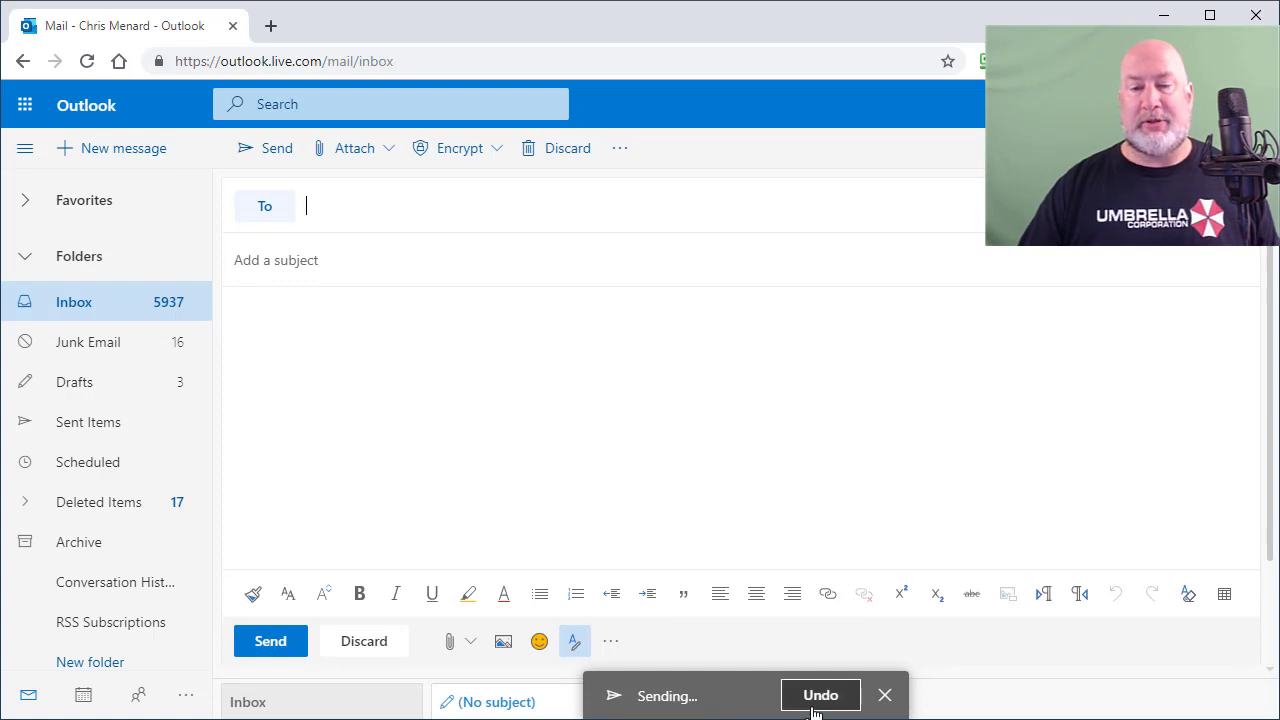
pyautogui.click(820, 695)
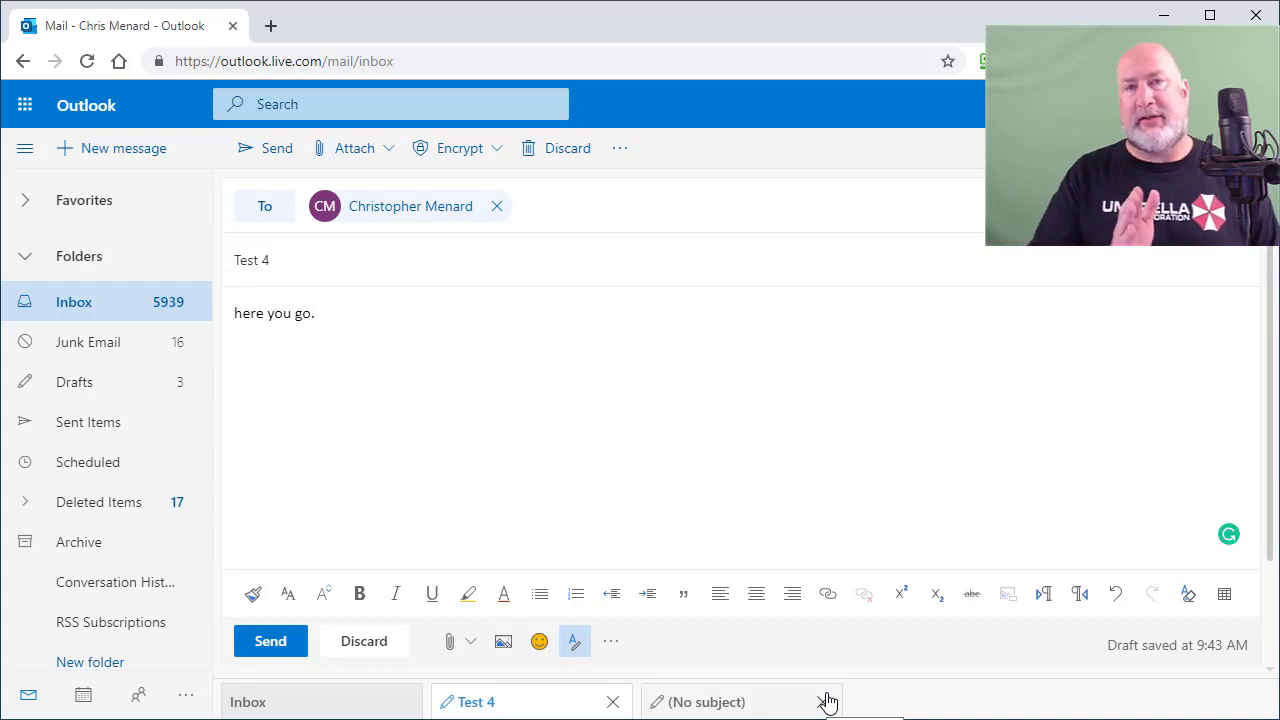
pyautogui.click(315, 313)
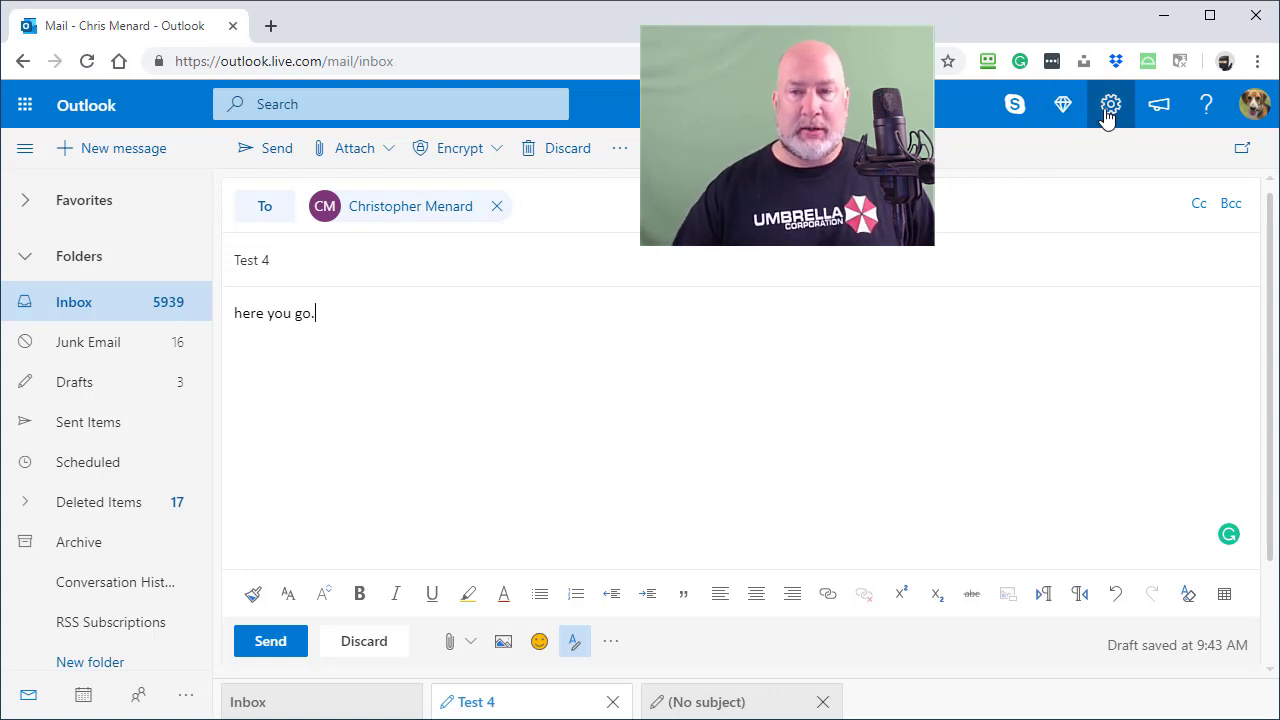
pyautogui.moveTo(1110, 104)
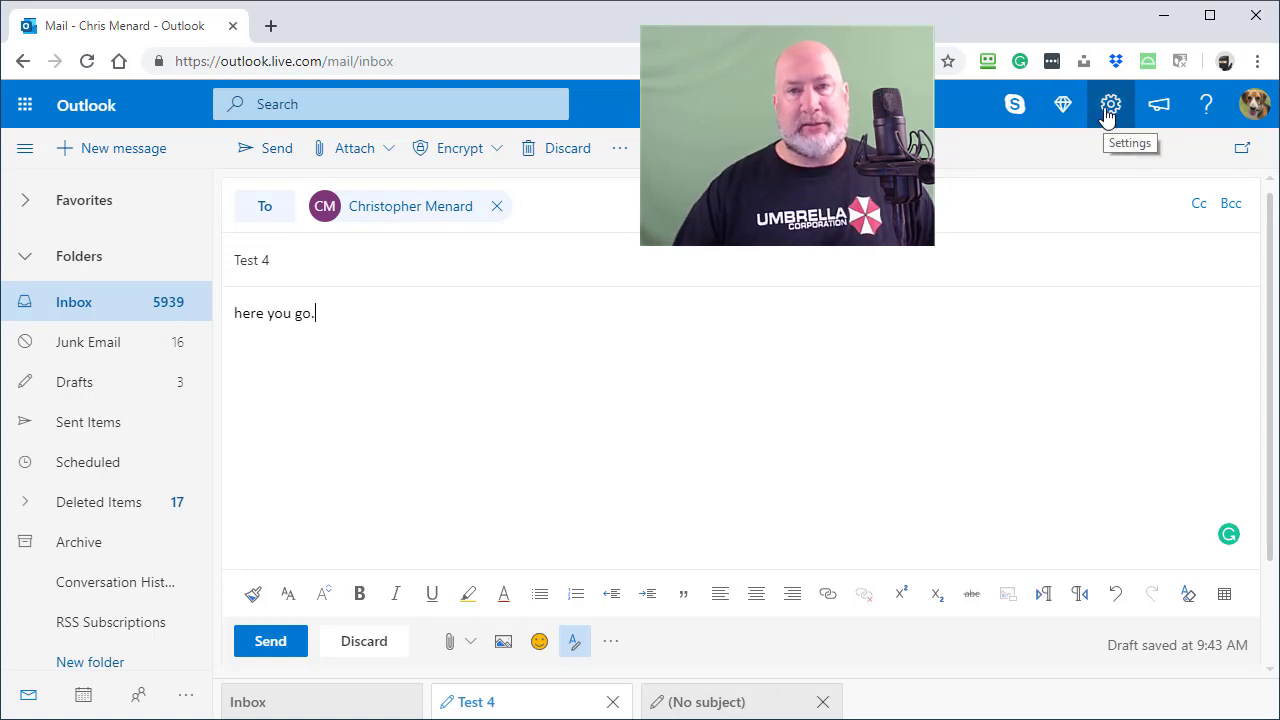
# Open the complete Outlook settings from the quick settings gear panel.
pyautogui.click(1110, 104)
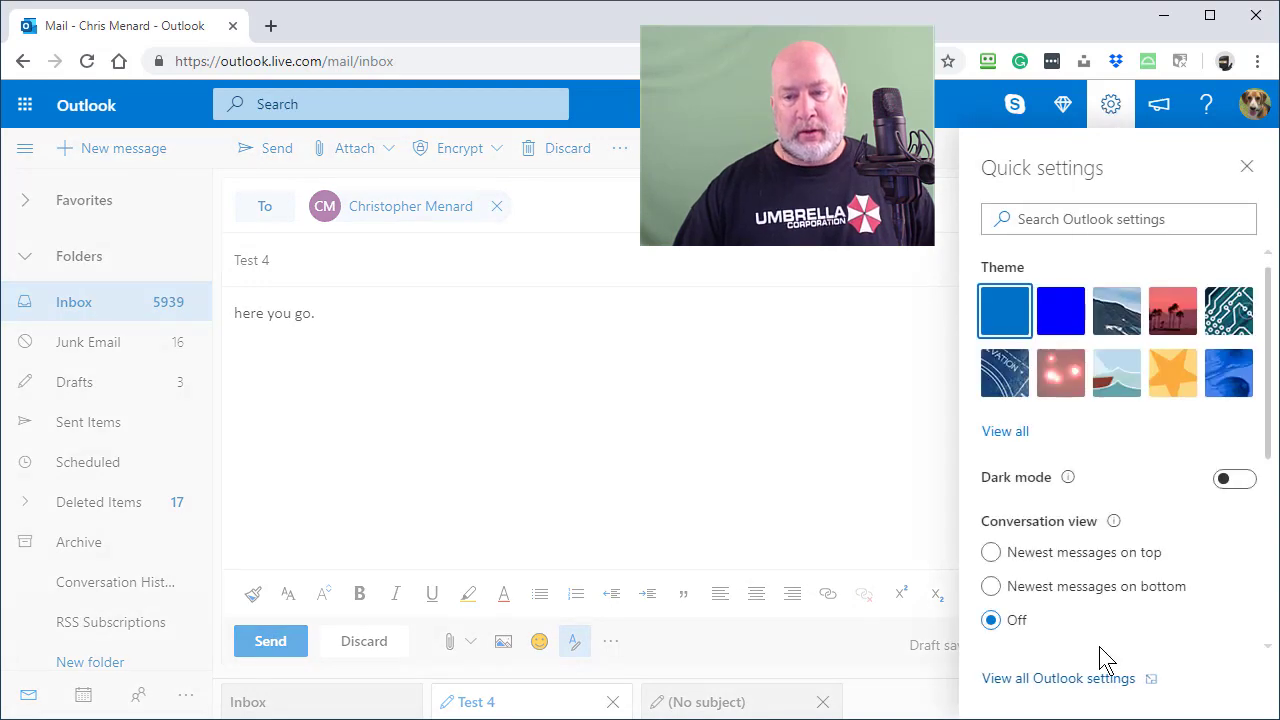
pyautogui.click(1059, 678)
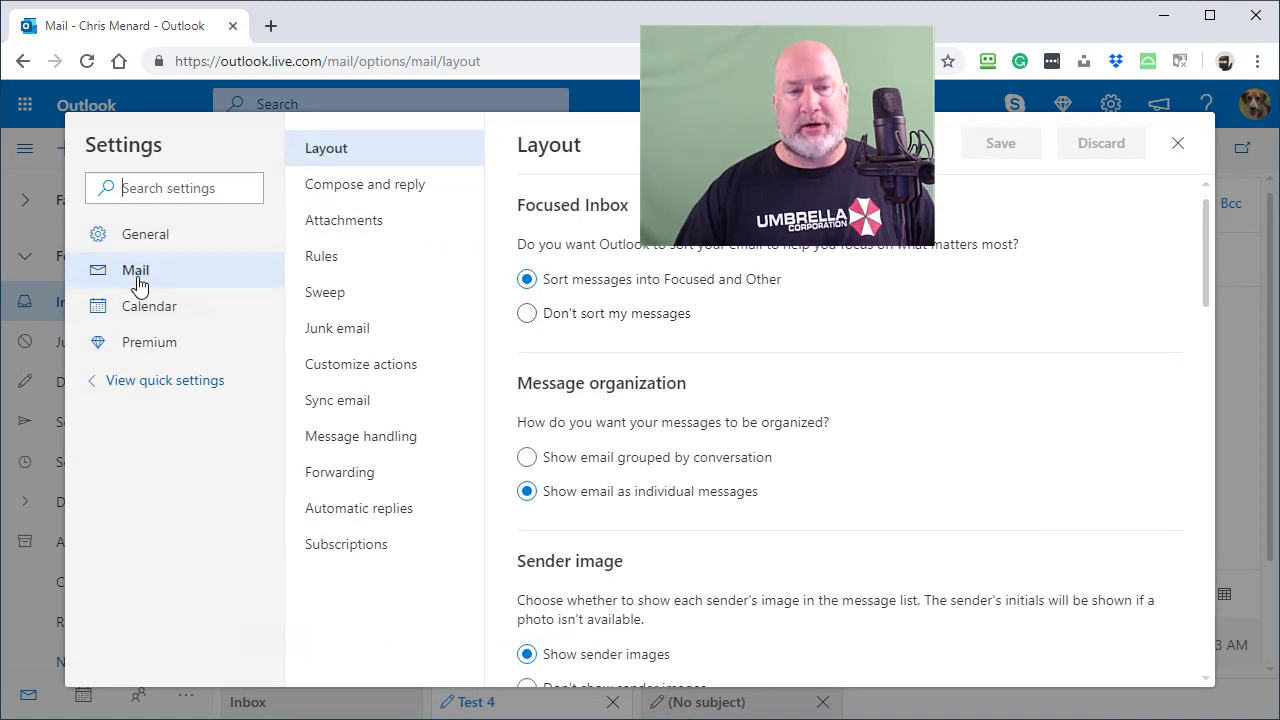
pyautogui.moveTo(365, 184)
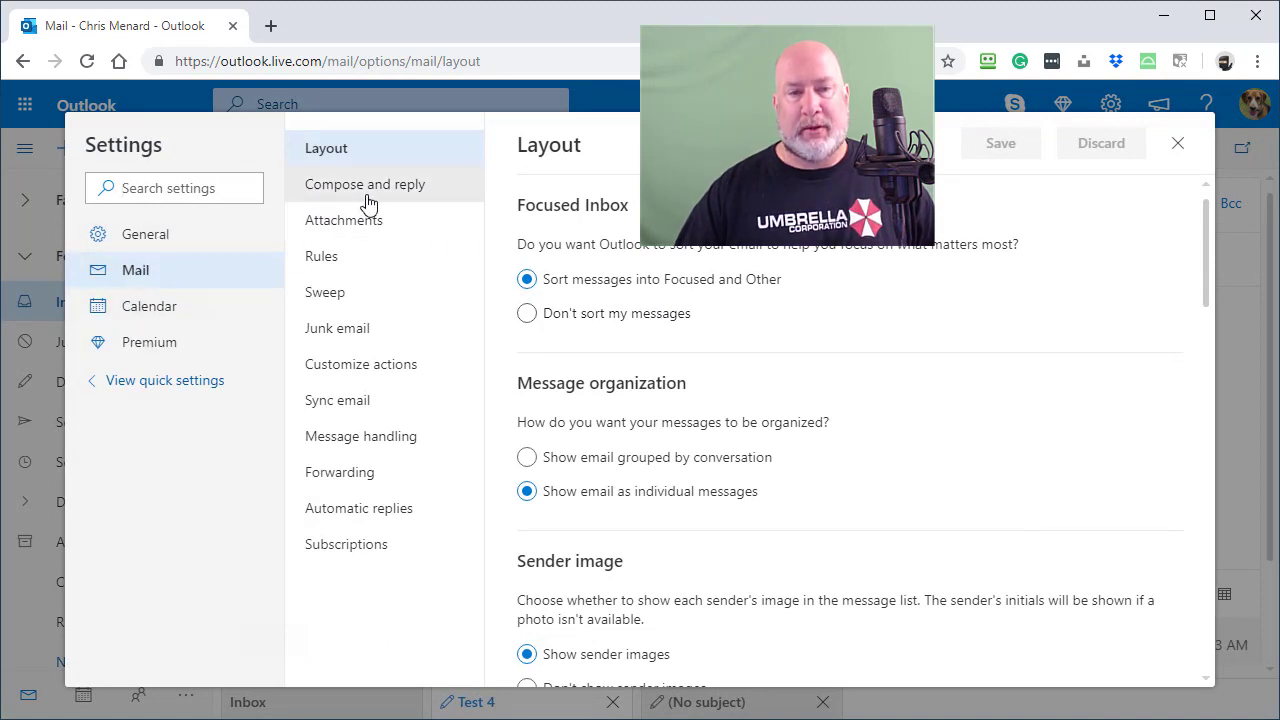
# In Compose and reply settings, drag the Undo send slider to 5 seconds.
pyautogui.click(366, 184)
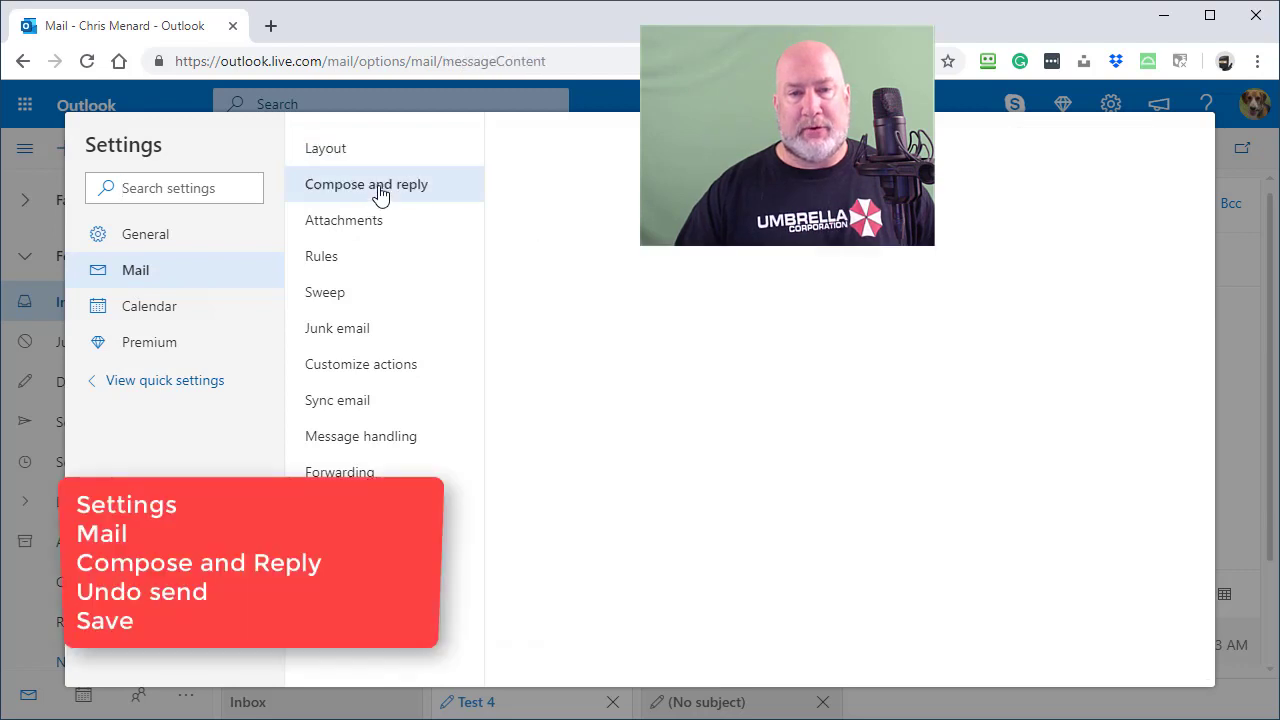
pyautogui.click(366, 184)
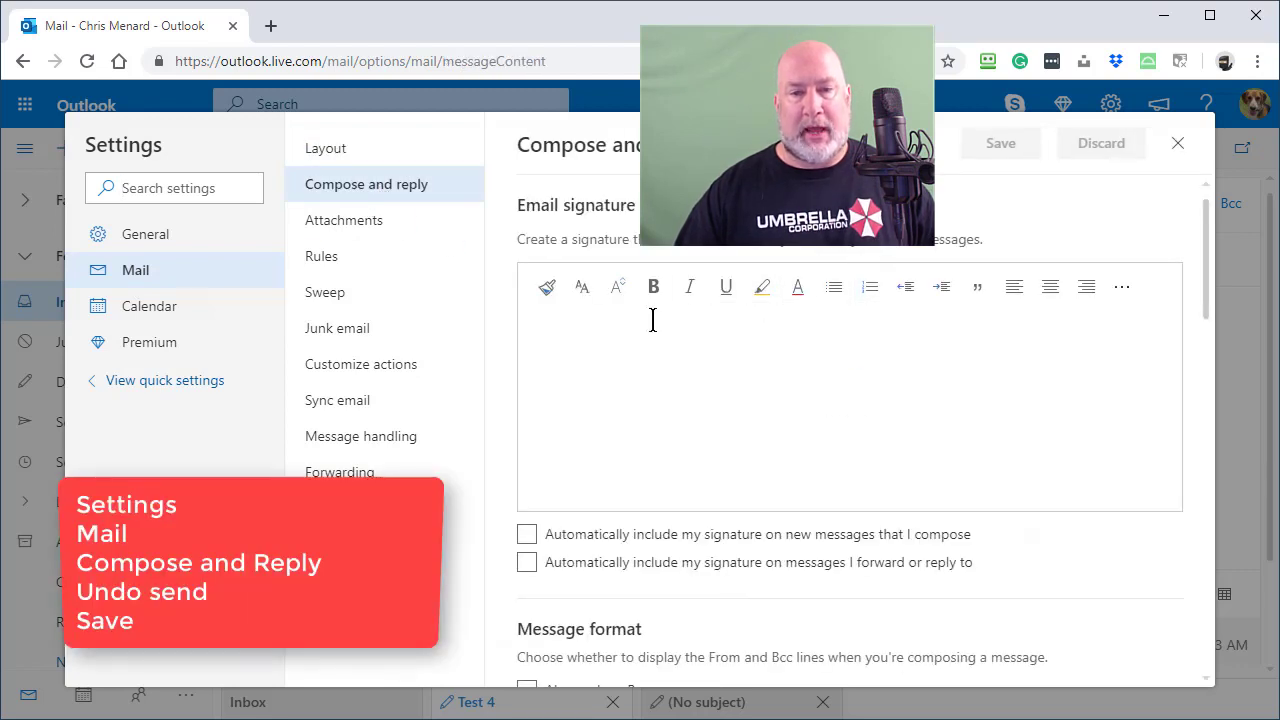
pyautogui.scroll(-3)
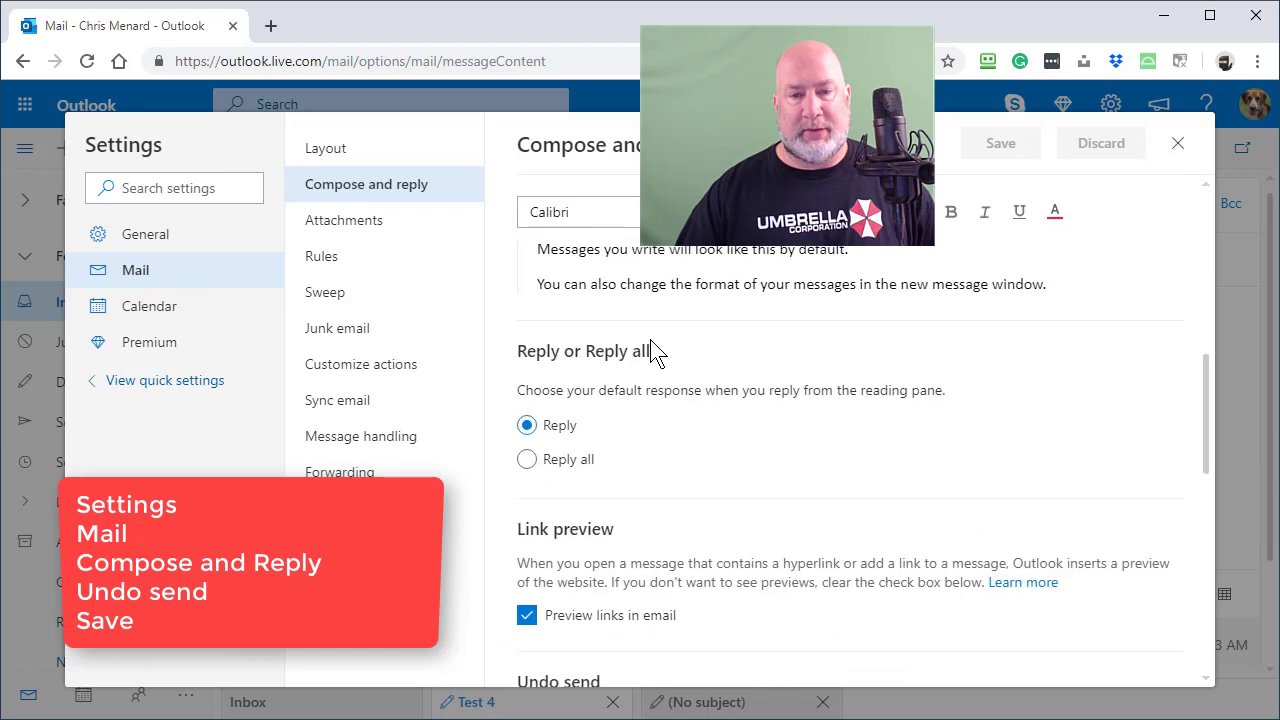
pyautogui.scroll(-3)
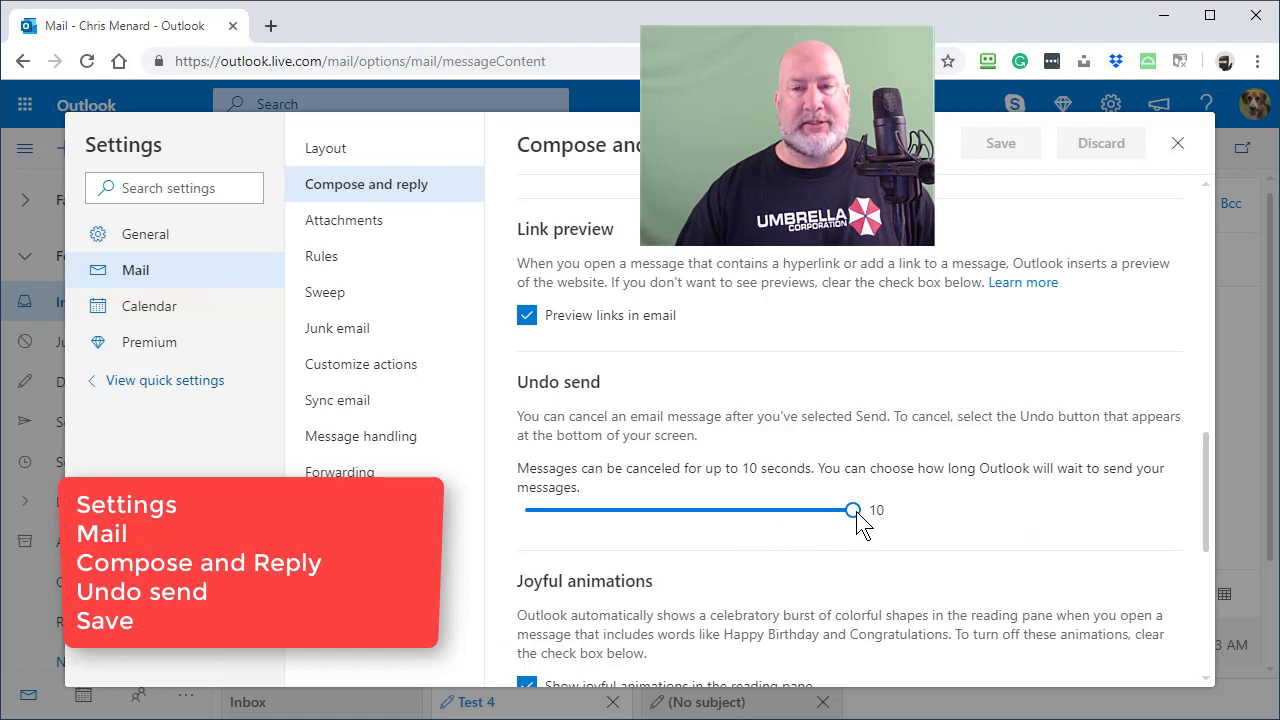
pyautogui.moveTo(853, 510); pyautogui.dragTo(678, 510)
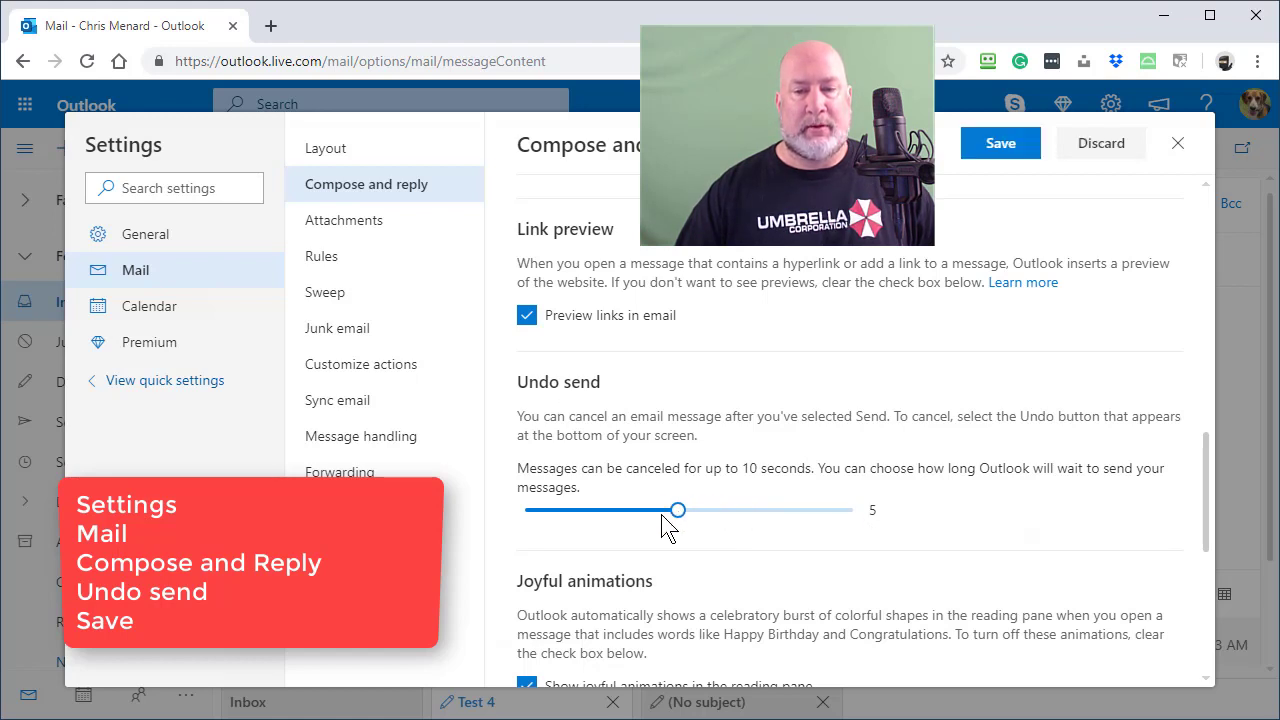
pyautogui.moveTo(678, 510); pyautogui.dragTo(525, 510)
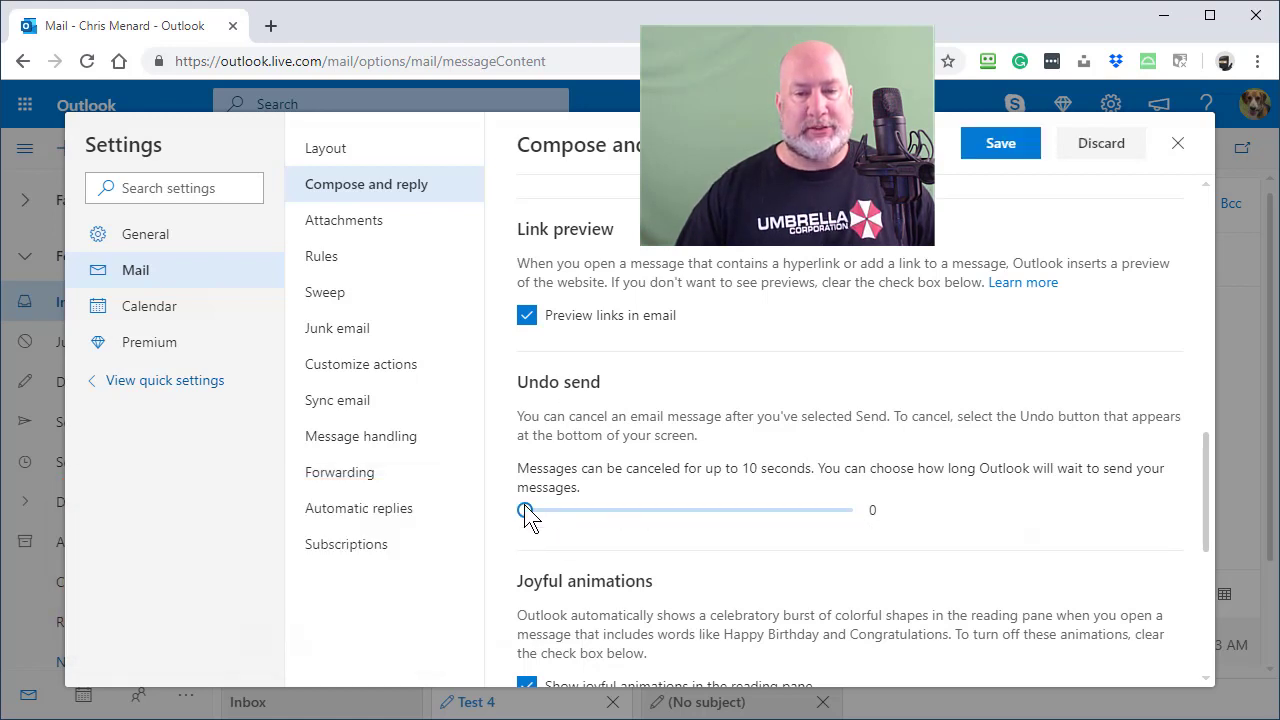
pyautogui.moveTo(525, 510); pyautogui.dragTo(705, 510)
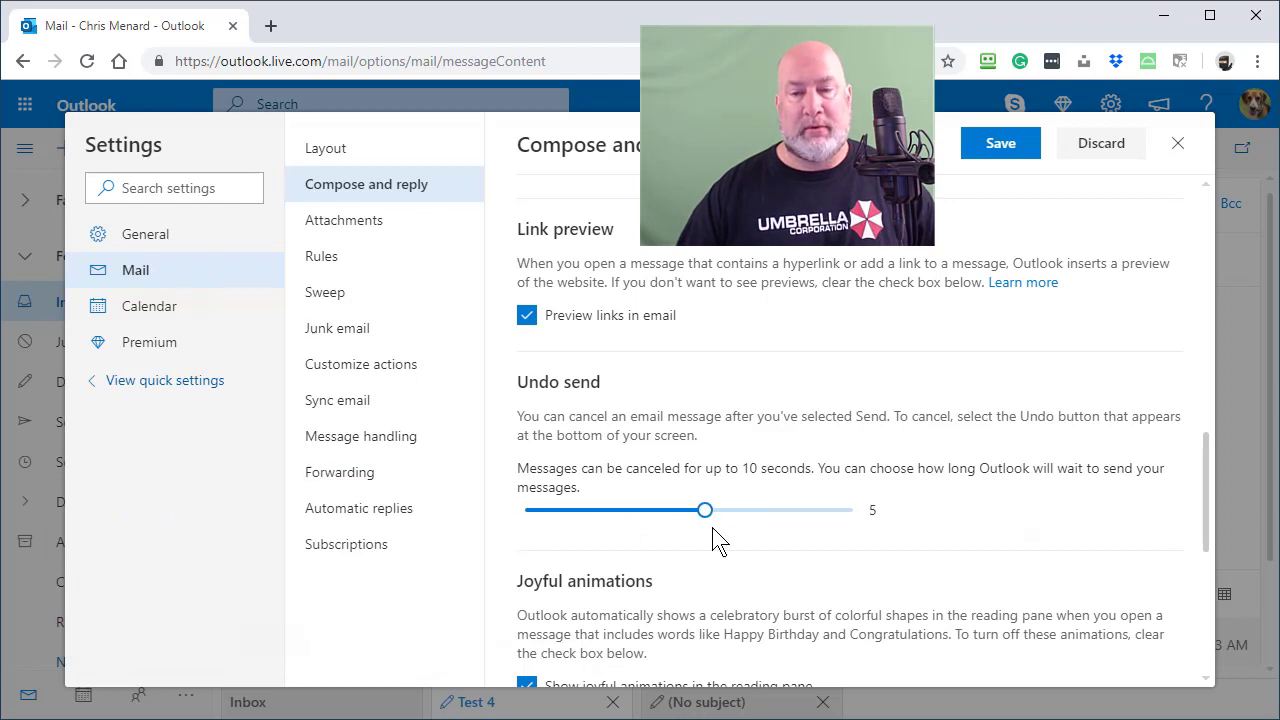
pyautogui.moveTo(705, 510); pyautogui.dragTo(852, 510)
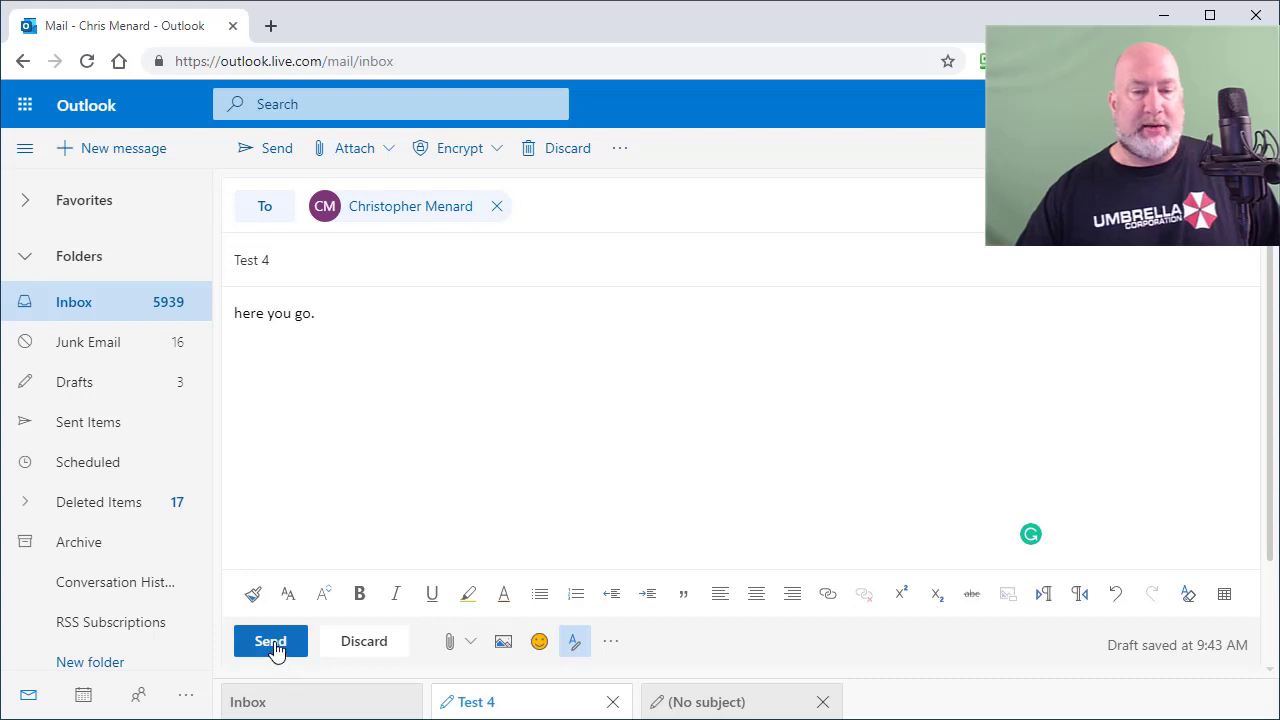
# Send the restored Test 4 draft again.
pyautogui.click(270, 641)
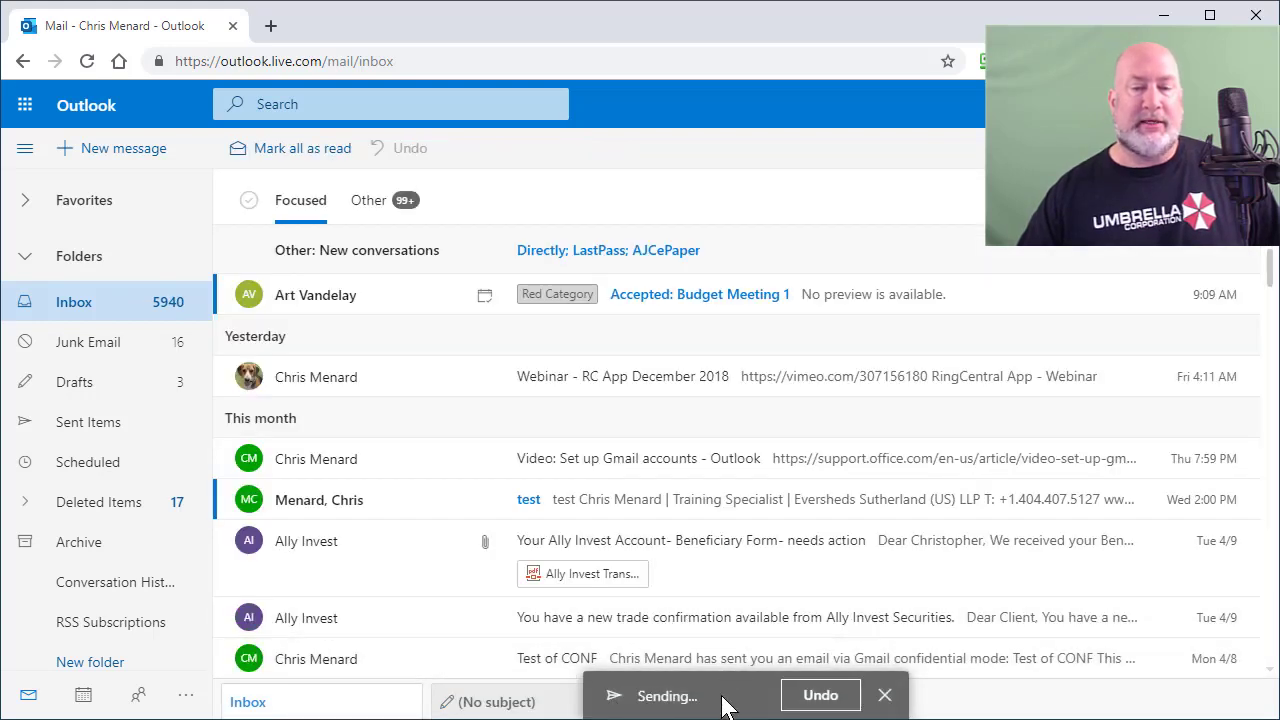
pyautogui.moveTo(648, 708)
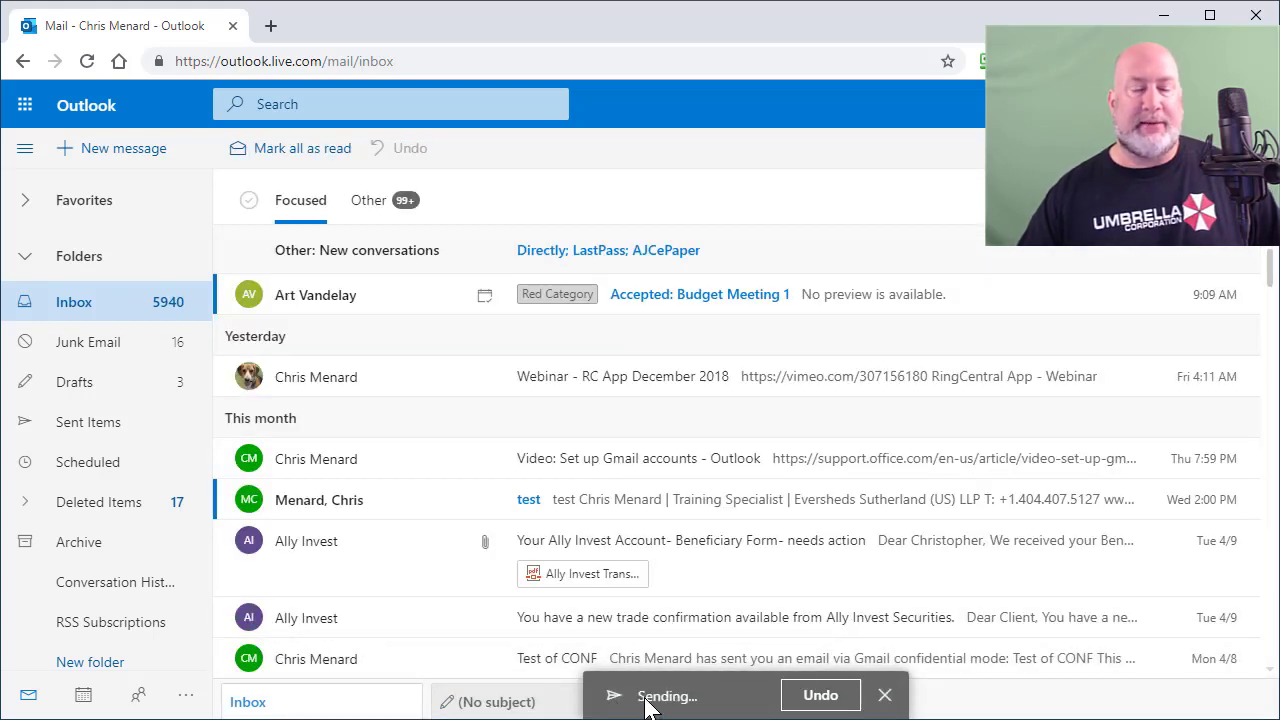